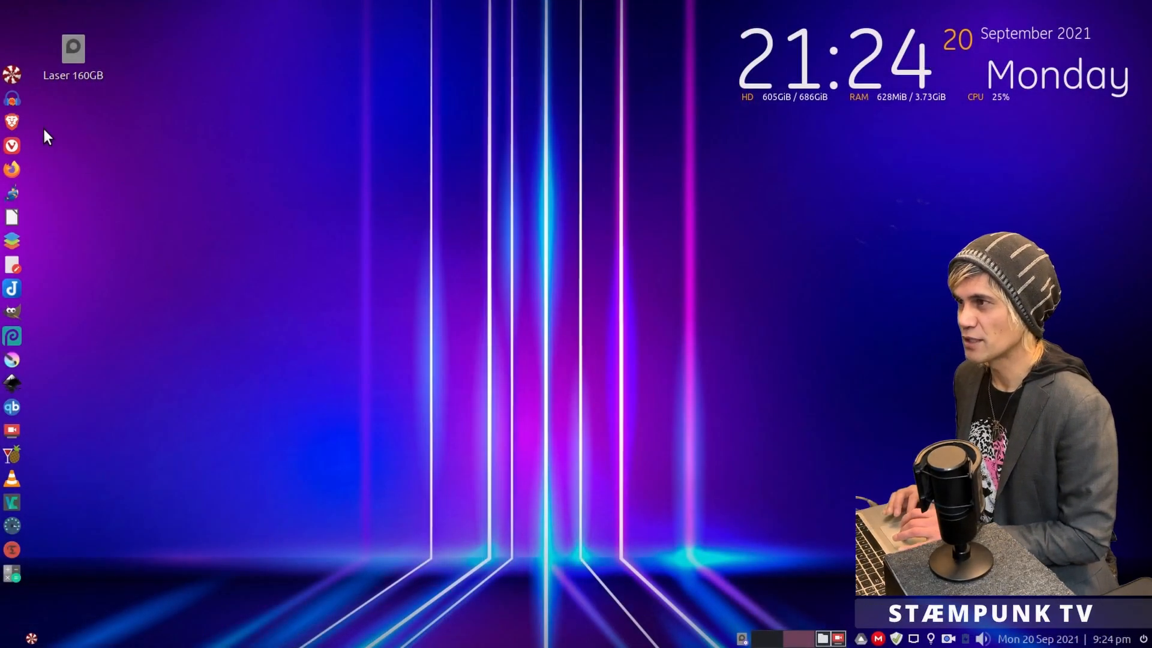
click(11, 118)
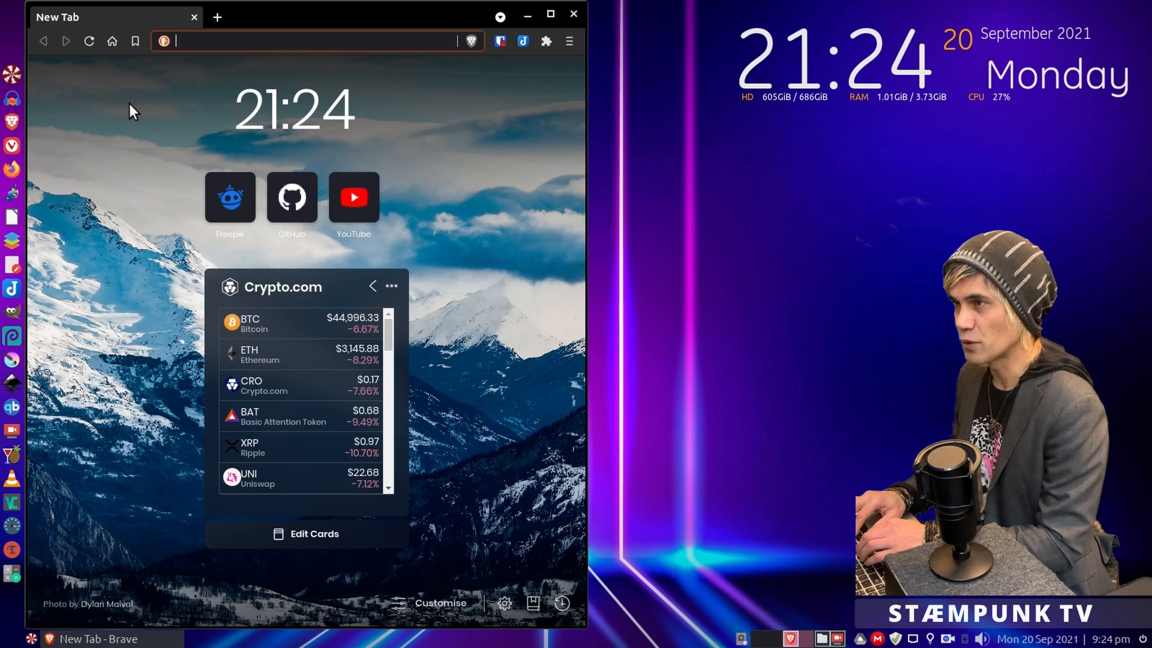
text(http://flathub.org/home)
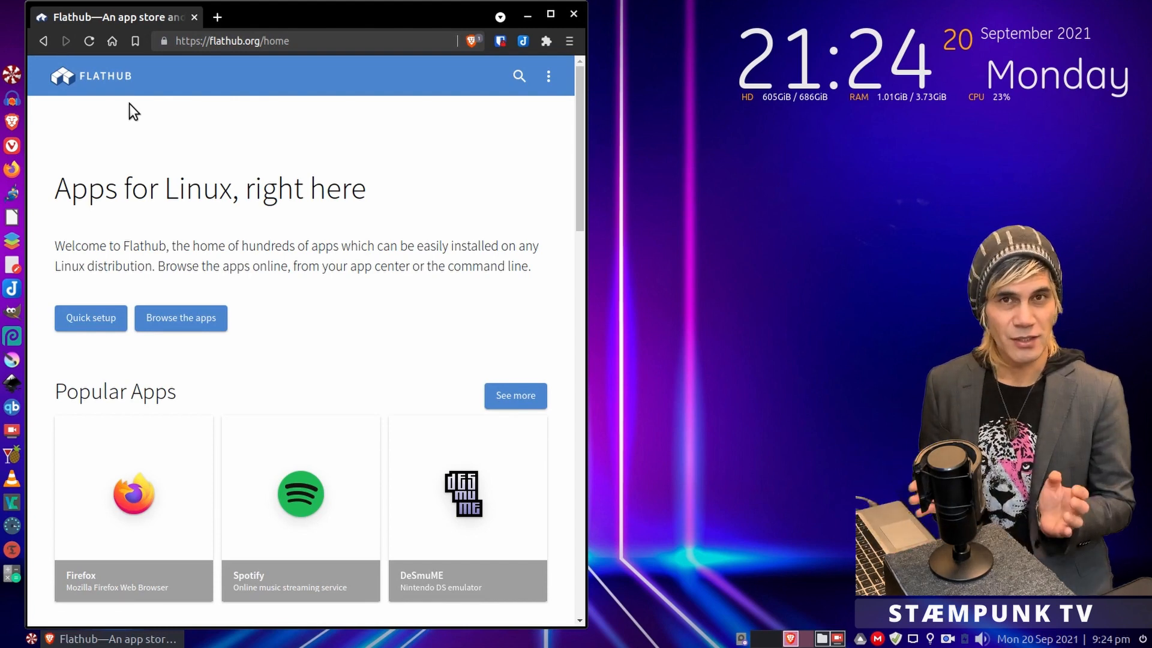
mouse_move(89, 241)
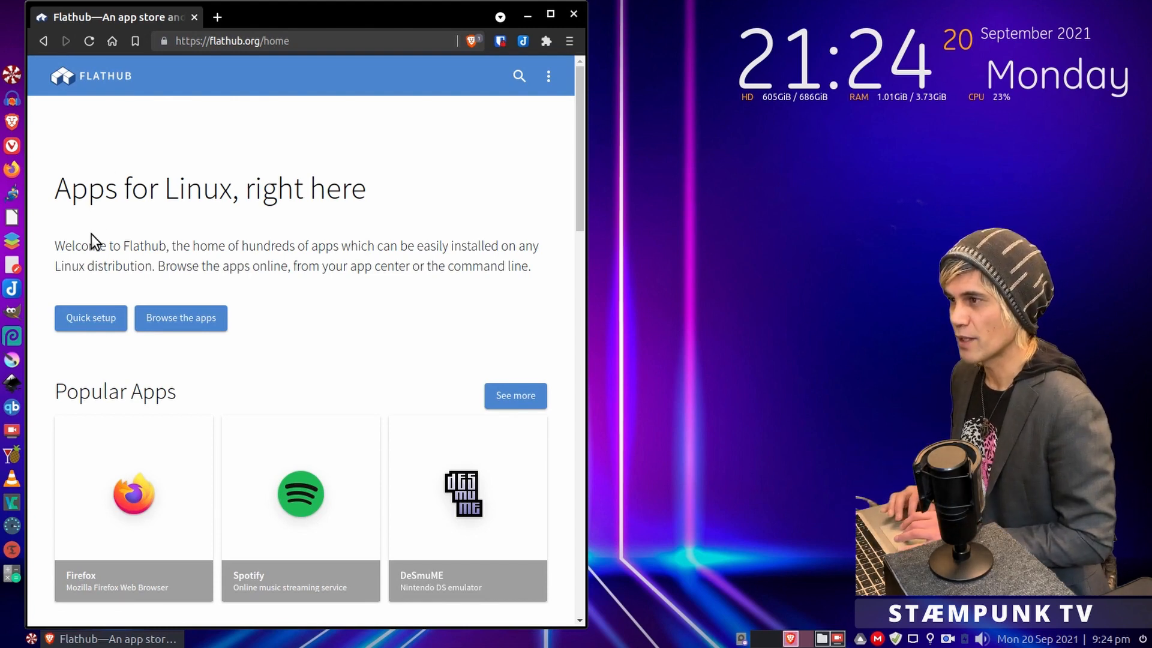
Step: Follow Flathub's Quick setup to the Ubuntu Flatpak instructions
click(90, 318)
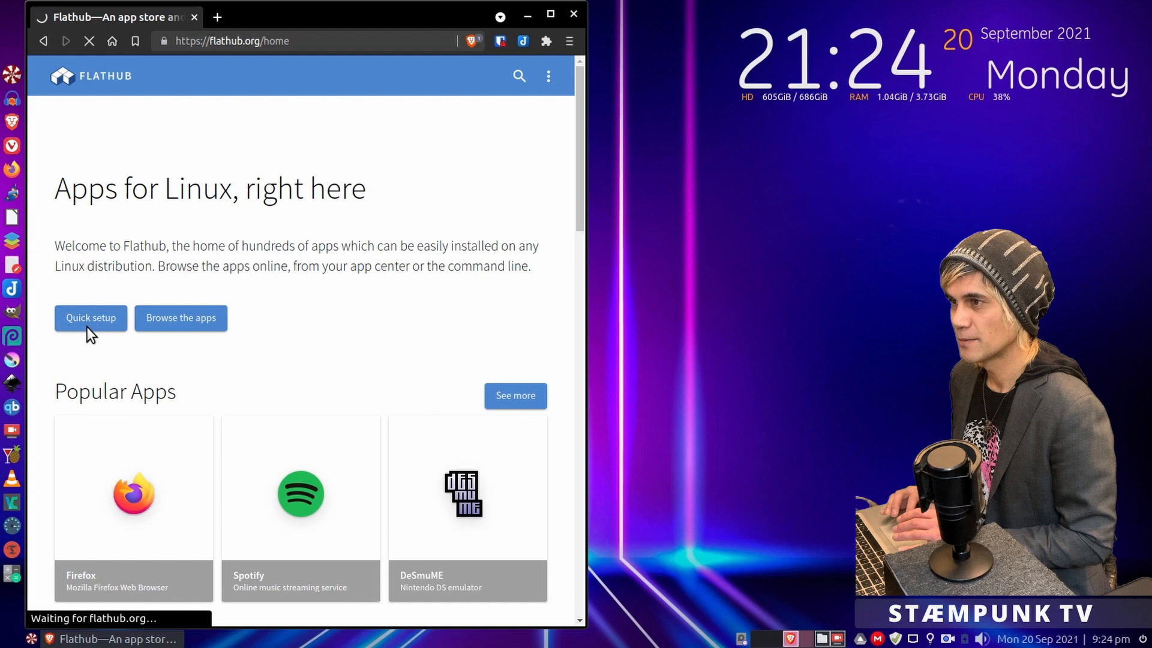
click(91, 318)
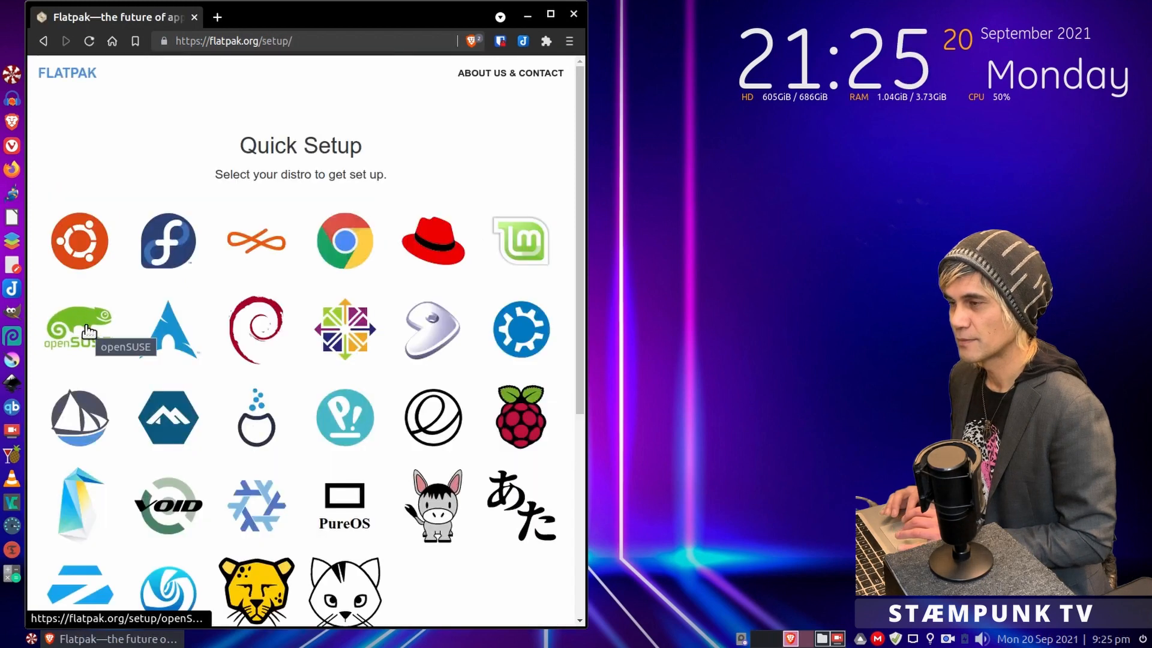
mouse_move(456, 305)
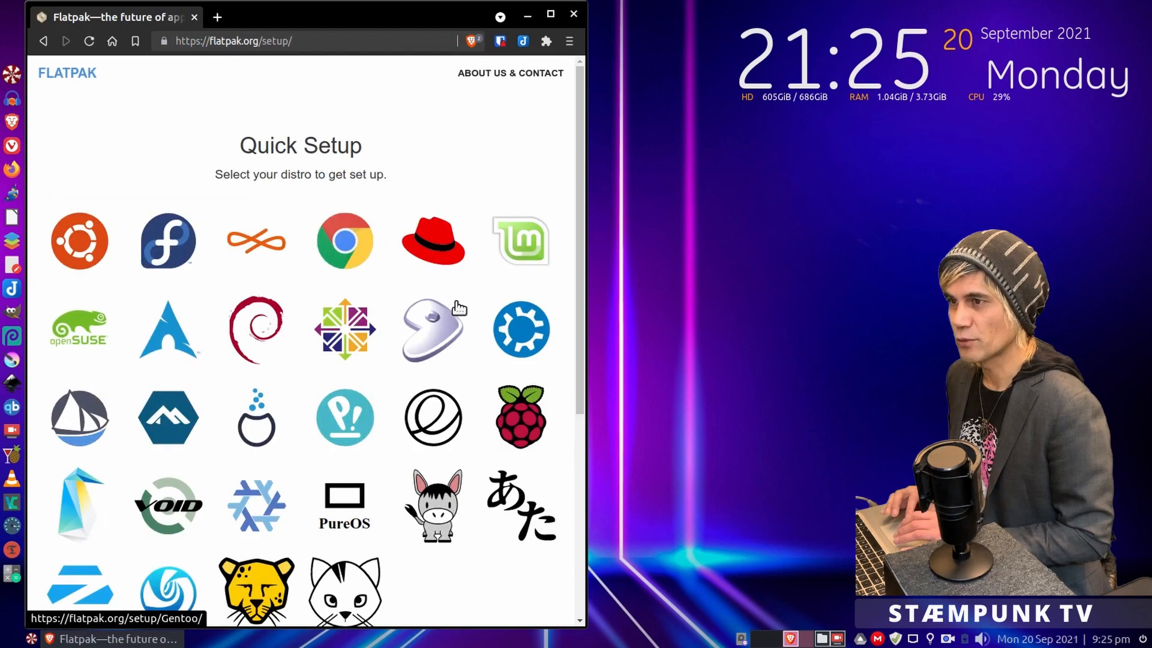
mouse_move(460, 532)
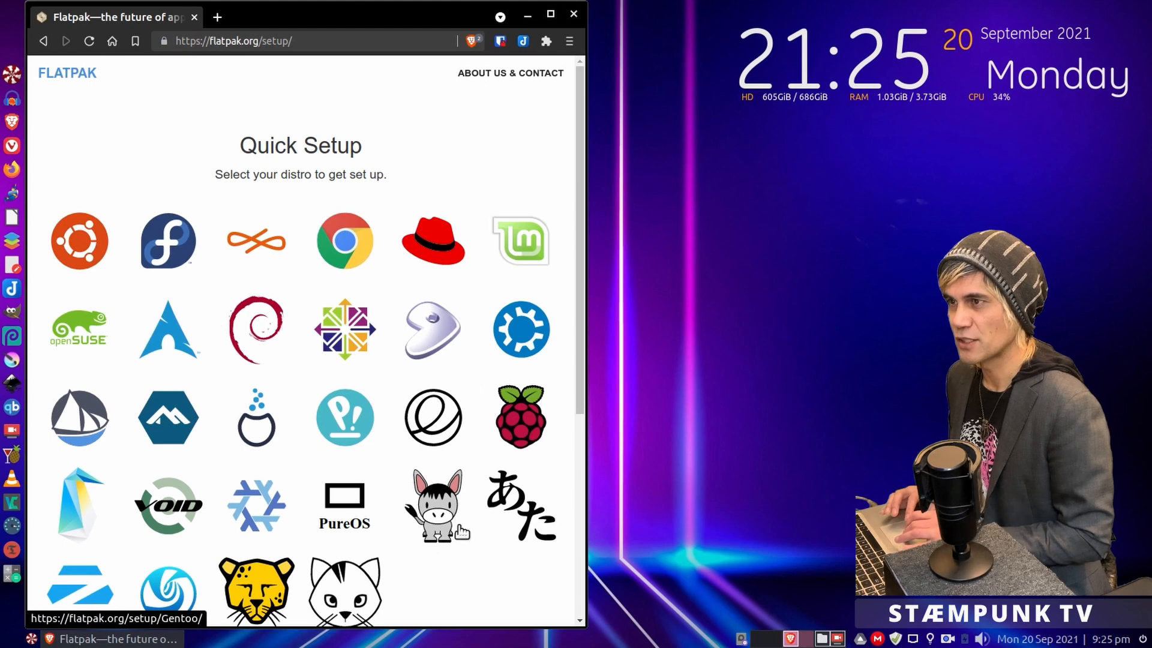
mouse_move(73, 240)
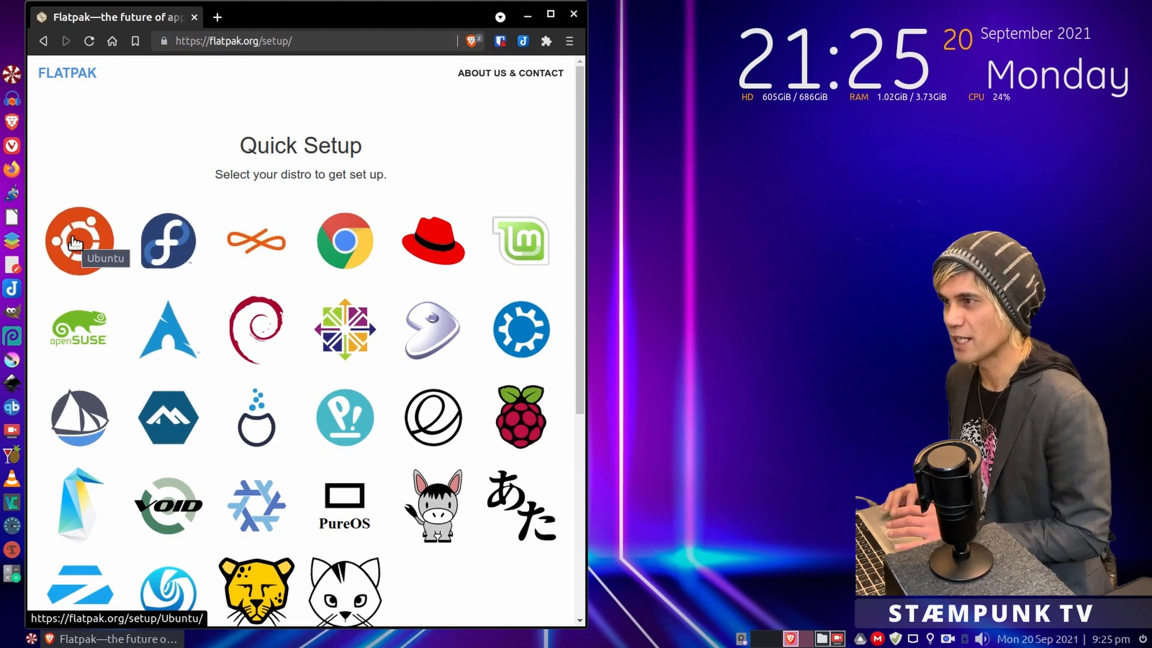
click(81, 239)
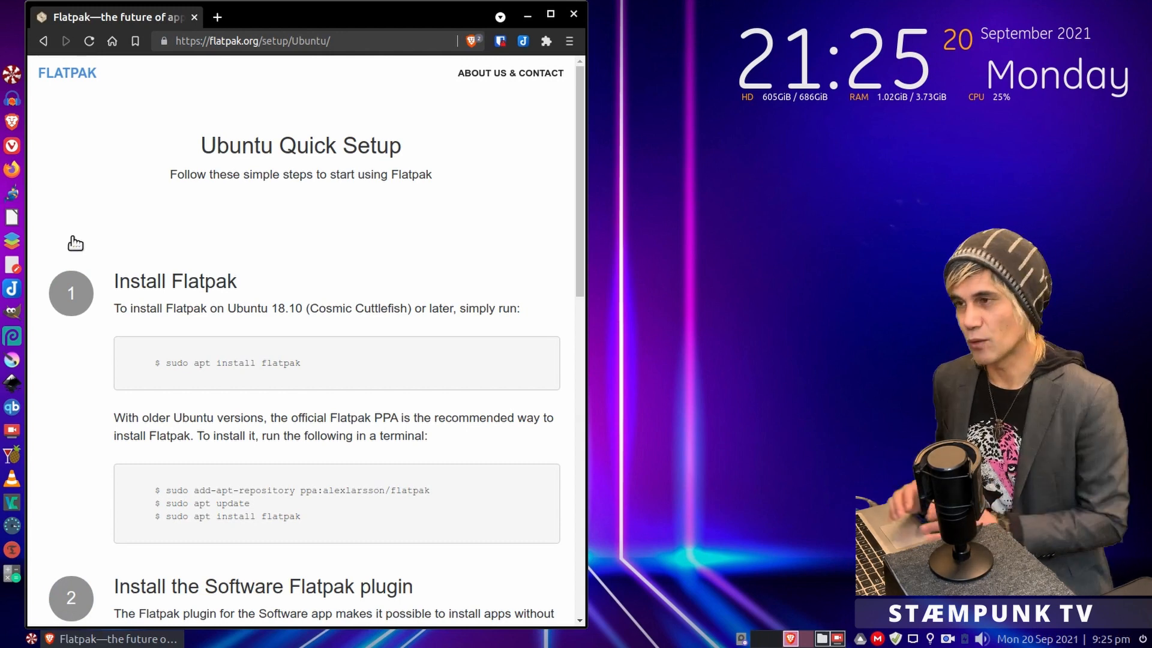
Step: Select the flatpak install command and move the terminal beside the instructions
double_click(176, 363)
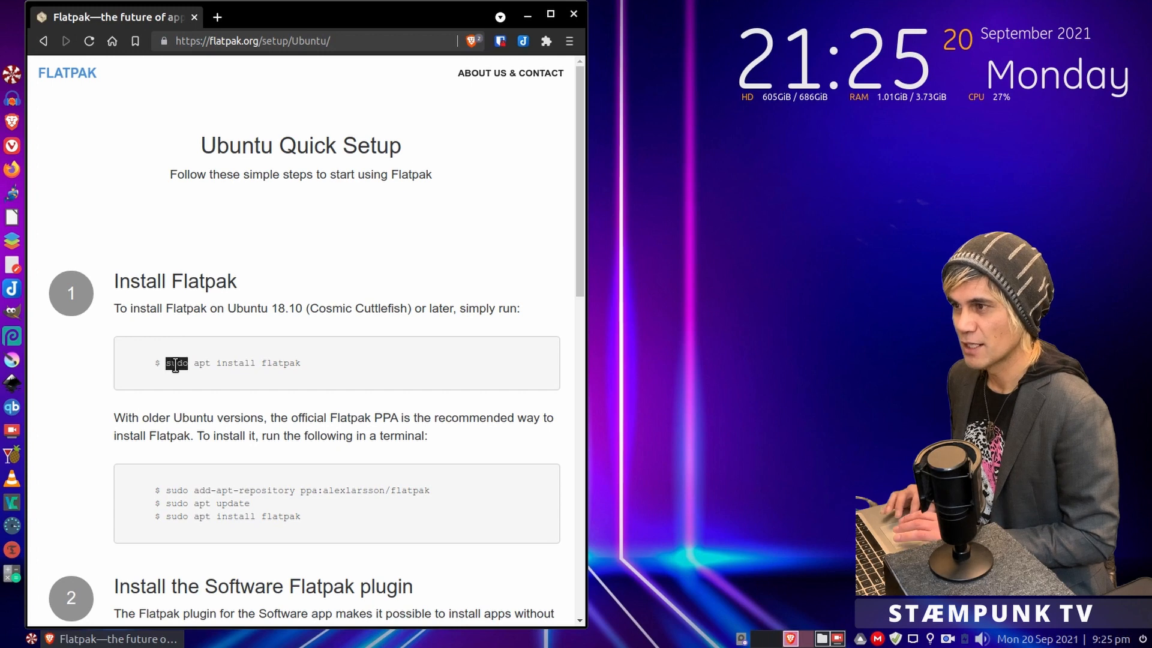
drag(165, 362, 300, 362)
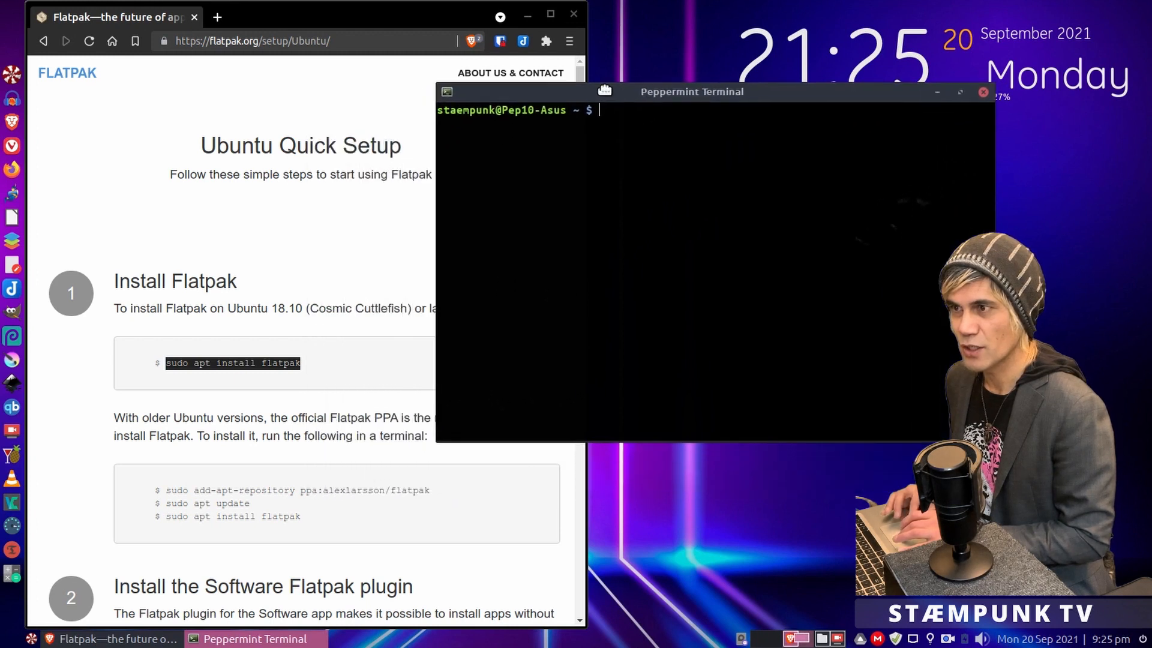
drag(691, 91, 734, 50)
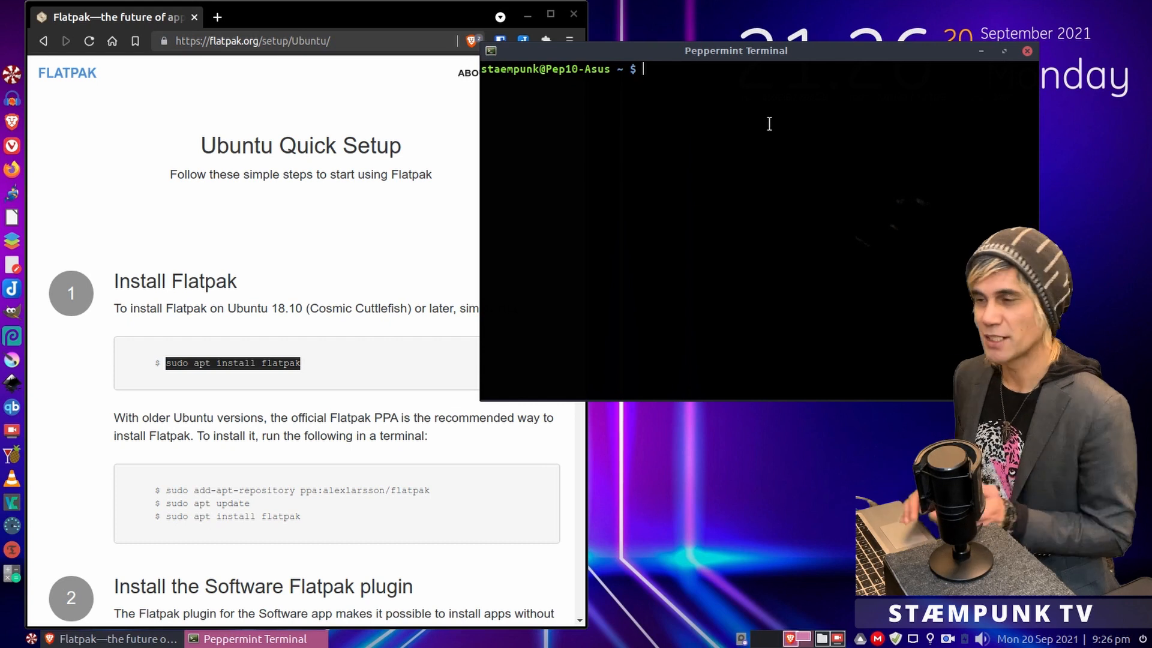
mouse_move(370, 397)
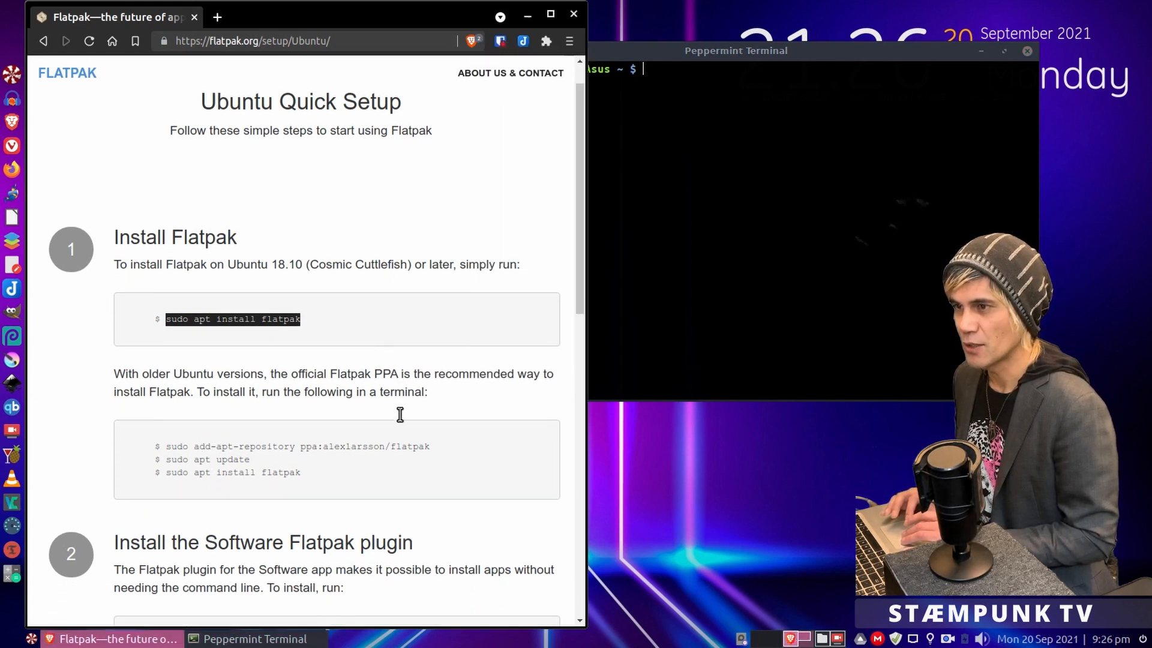
Step: Select the add-apt-repository command that adds the Flatpak PPA
scroll(down, 3)
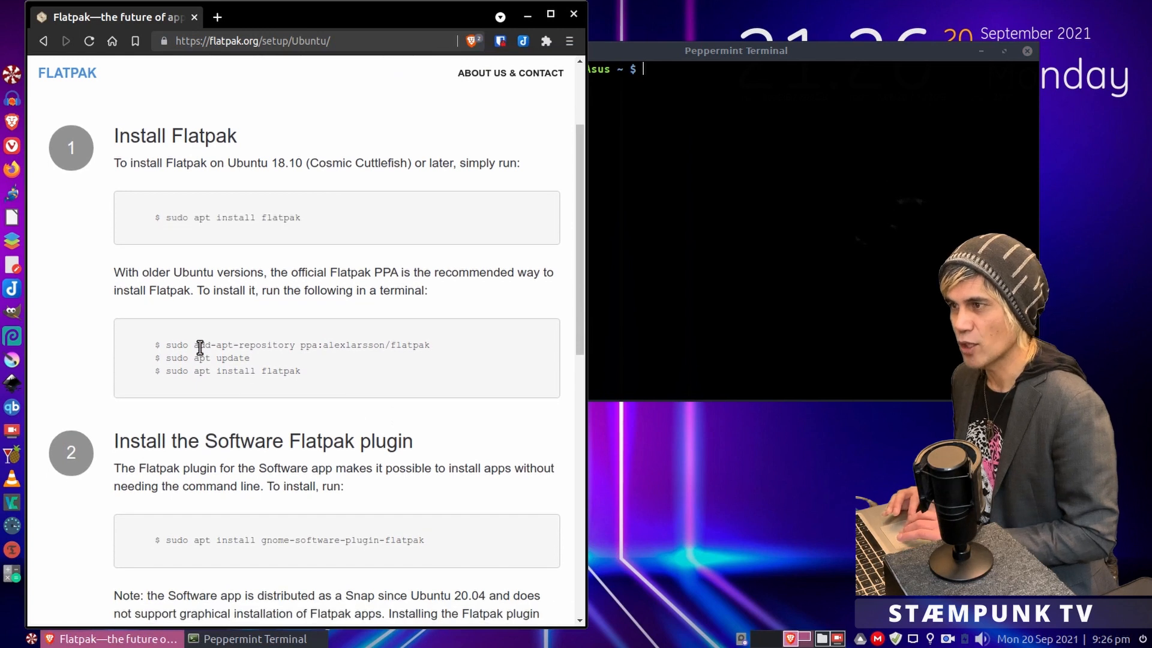
drag(166, 344, 431, 344)
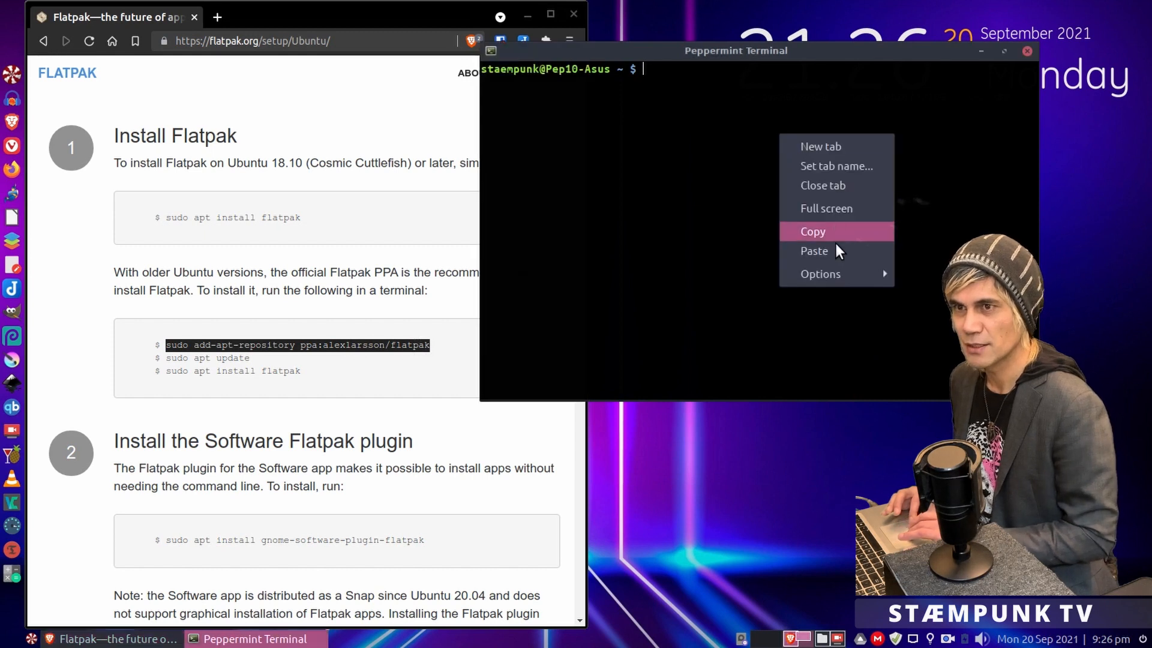
Step: Run the add-apt-repository, apt update and apt install flatpak commands in the terminal
click(813, 251)
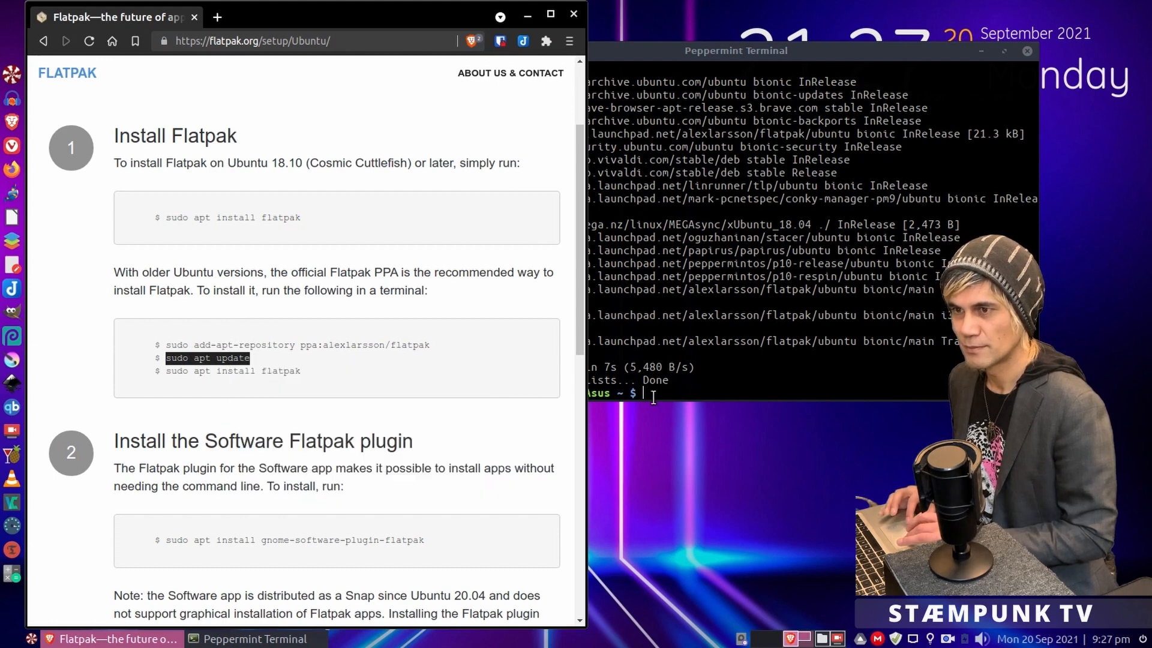
right_click(686, 392)
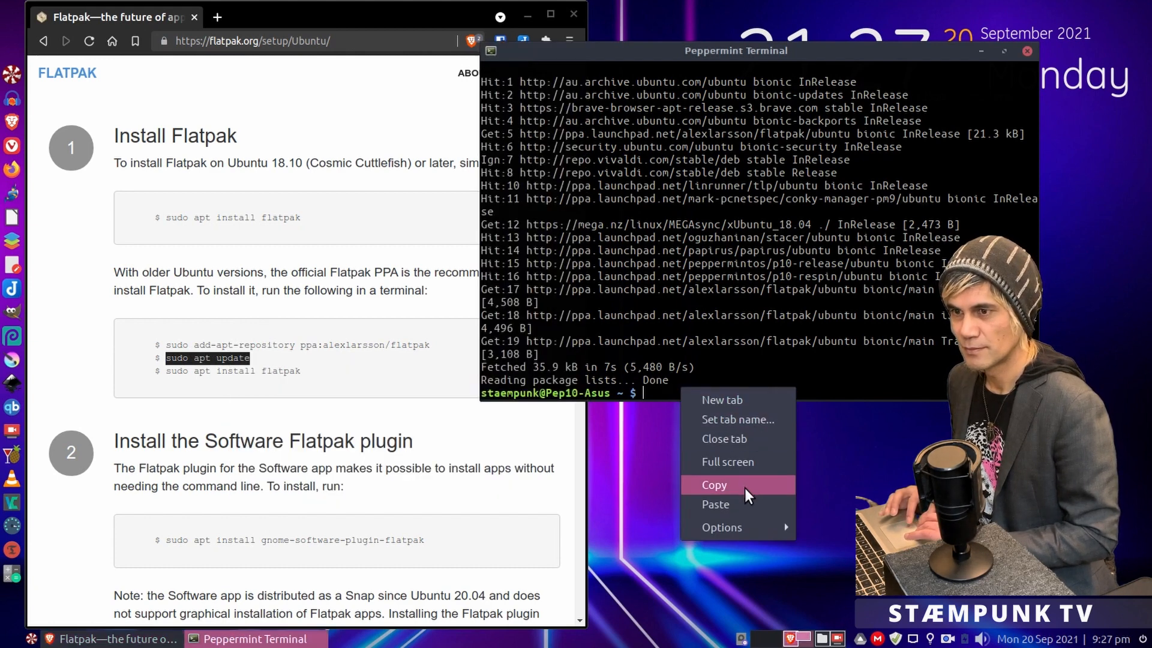
click(715, 504)
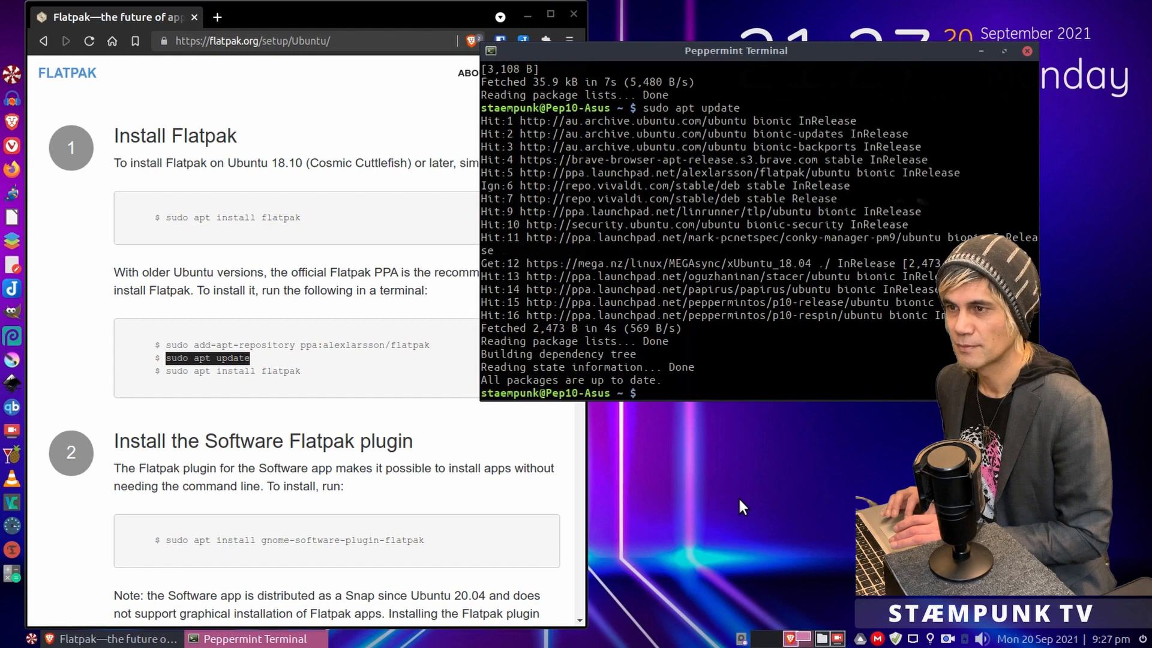
mouse_move(262, 403)
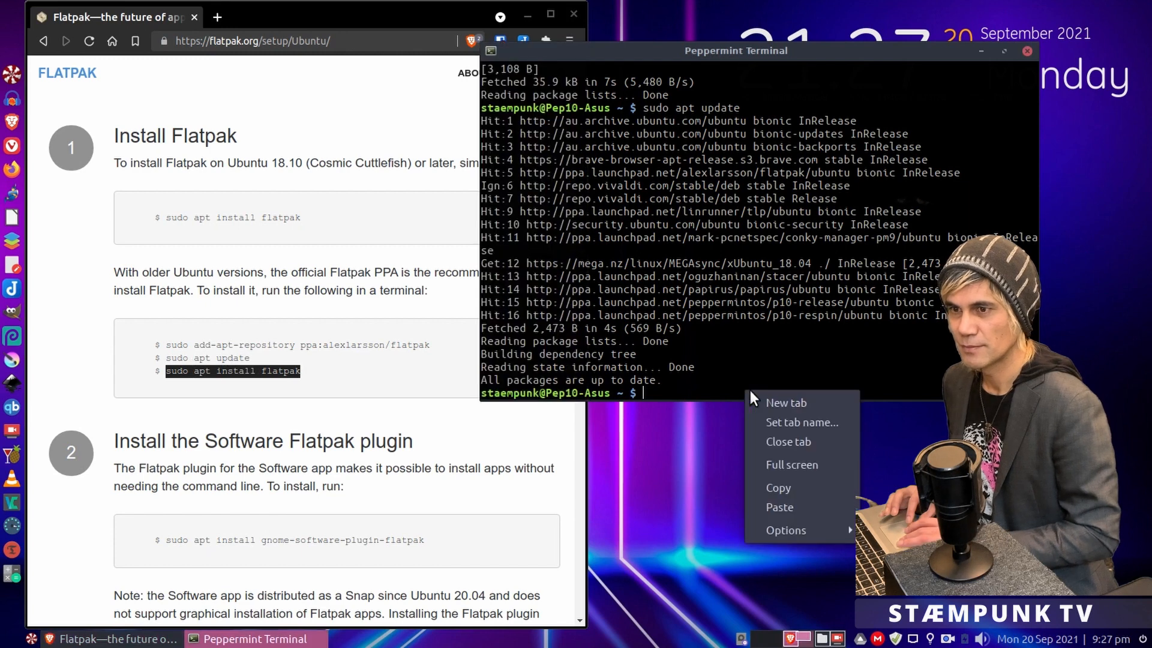
click(780, 506)
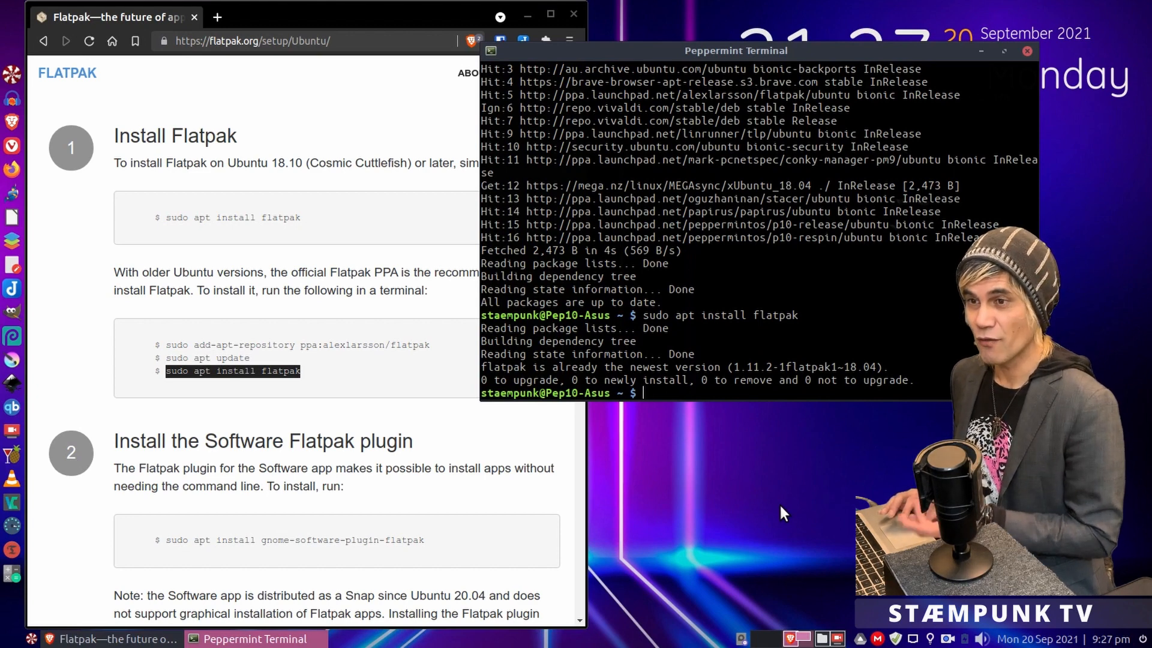
mouse_move(456, 437)
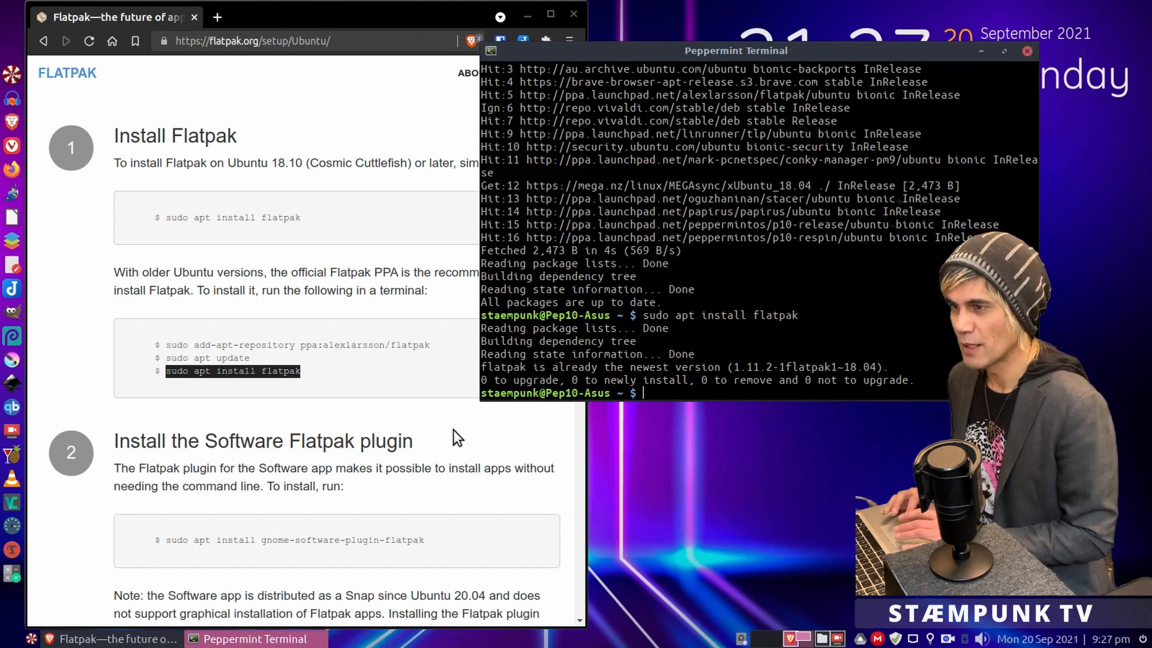
Step: Search Software Manager for ardour and open the Flathub version's details
scroll(down, 3)
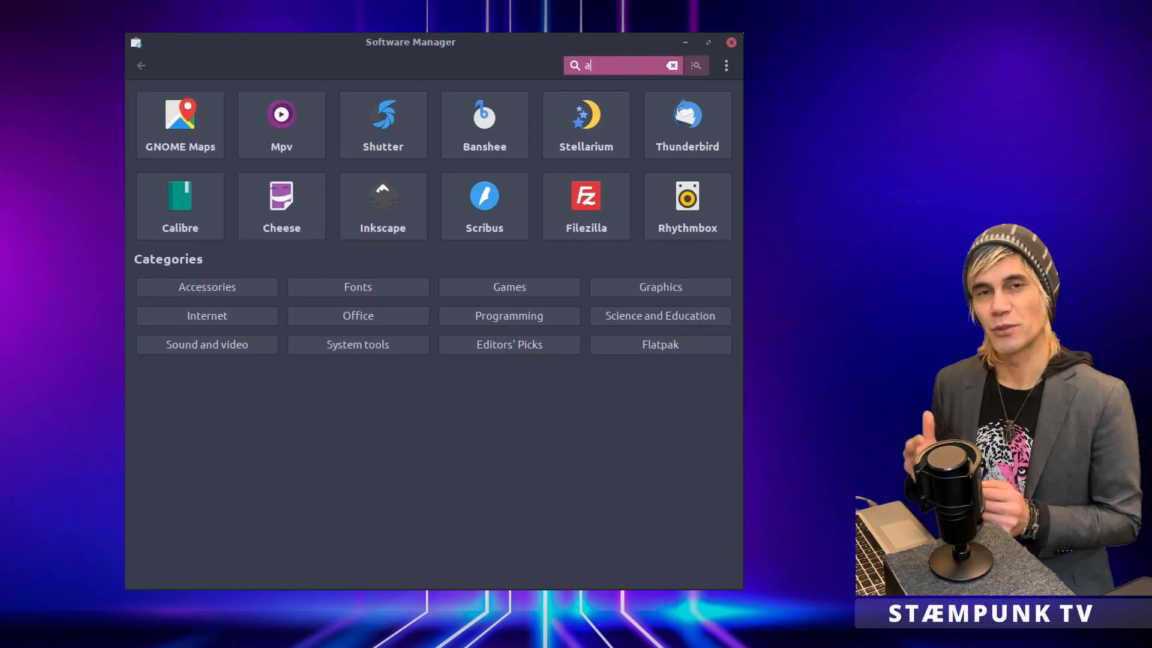
text(rdour)
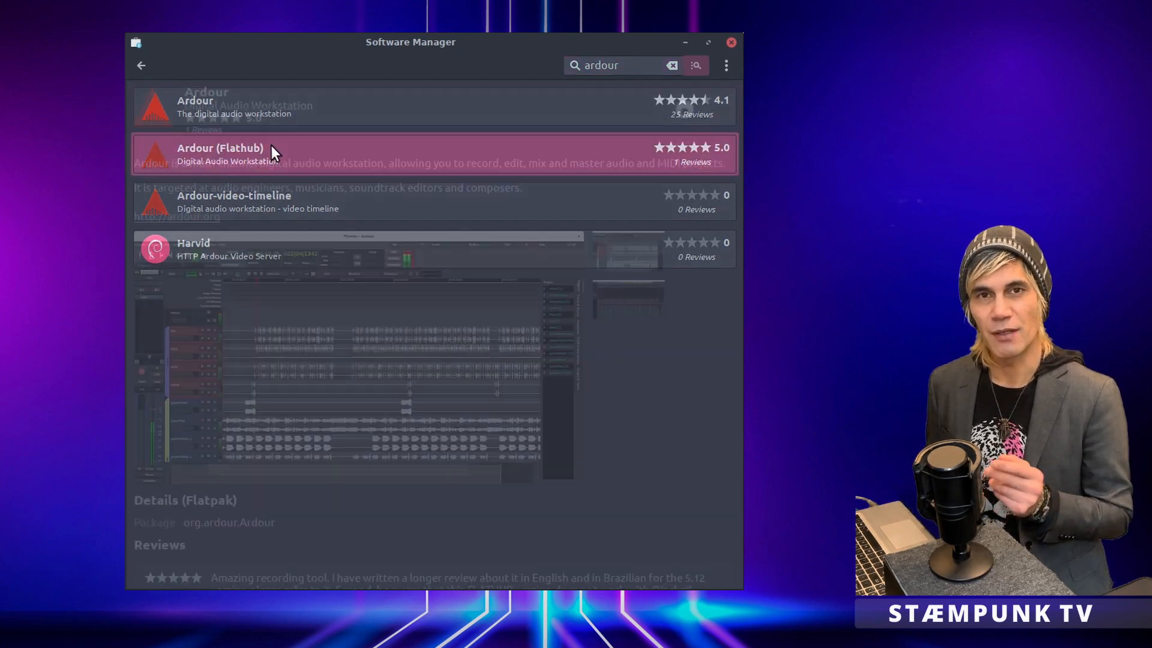
click(245, 154)
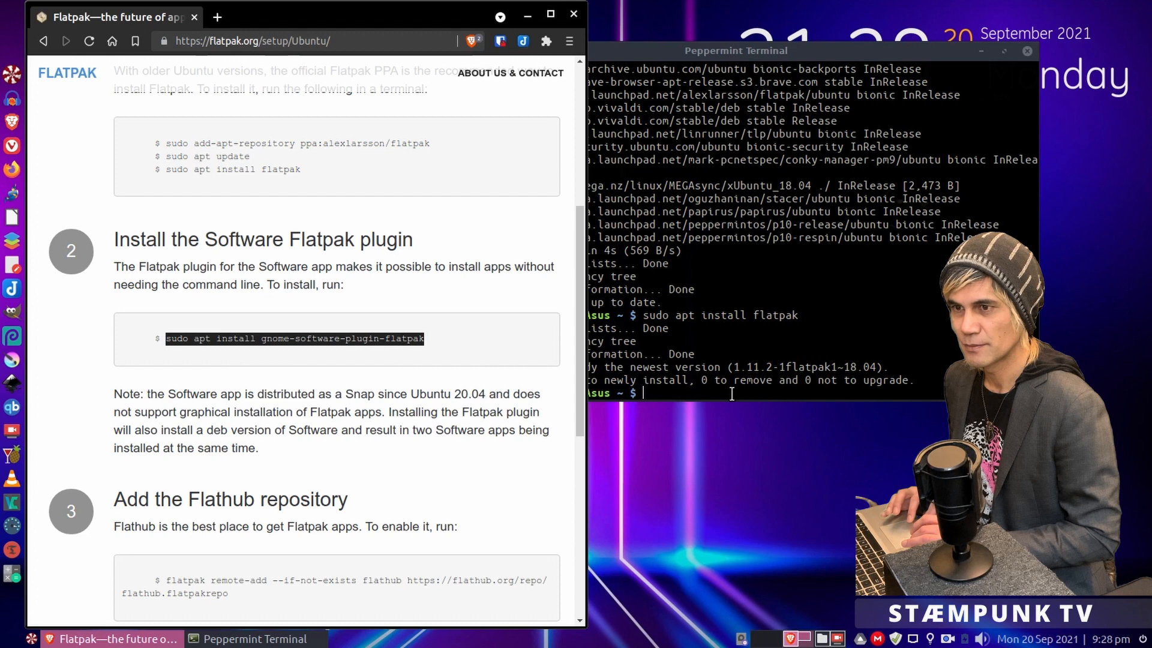
Step: Run sudo apt install gnome-software-plugin-flatpak in the terminal
right_click(732, 396)
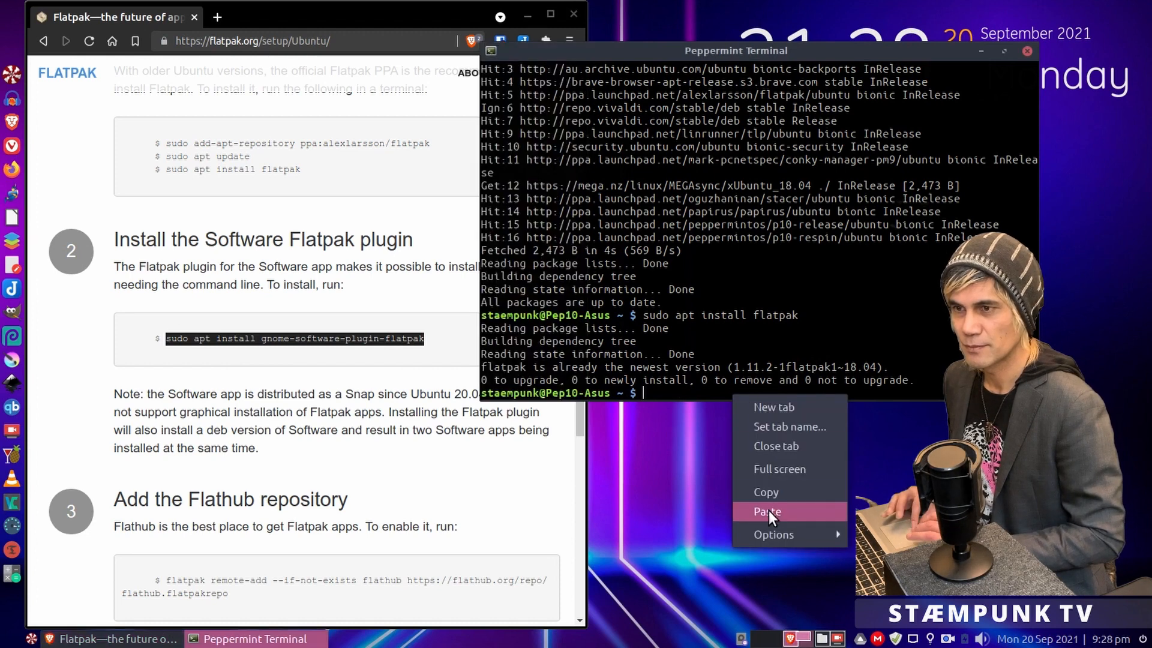
click(767, 511)
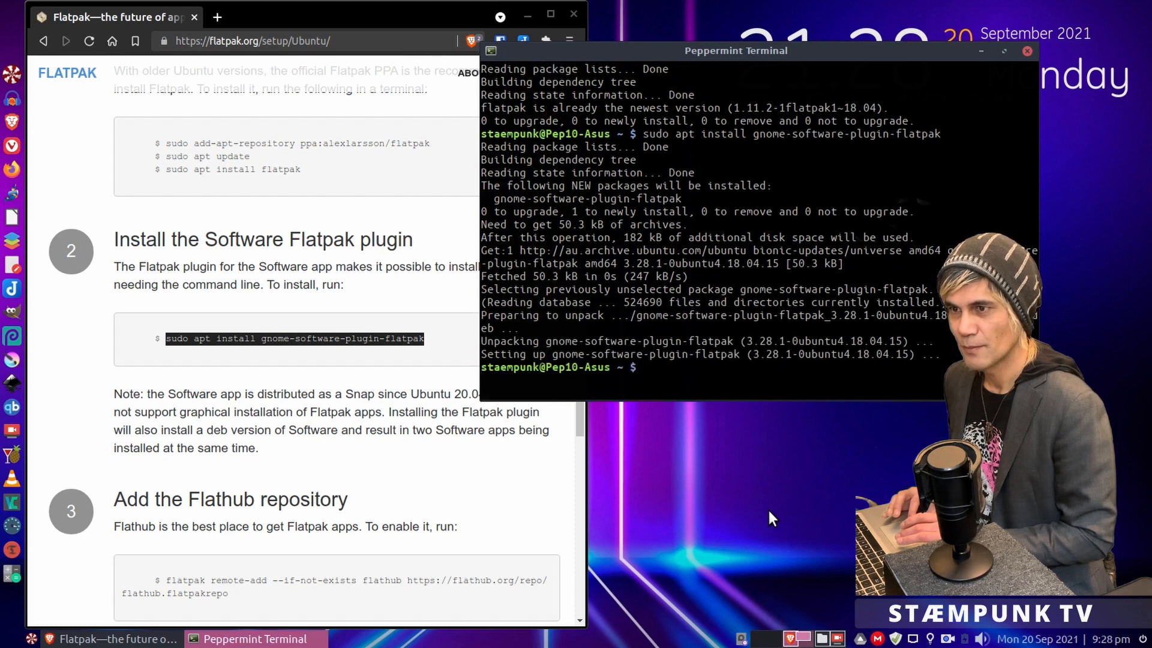
mouse_move(406, 401)
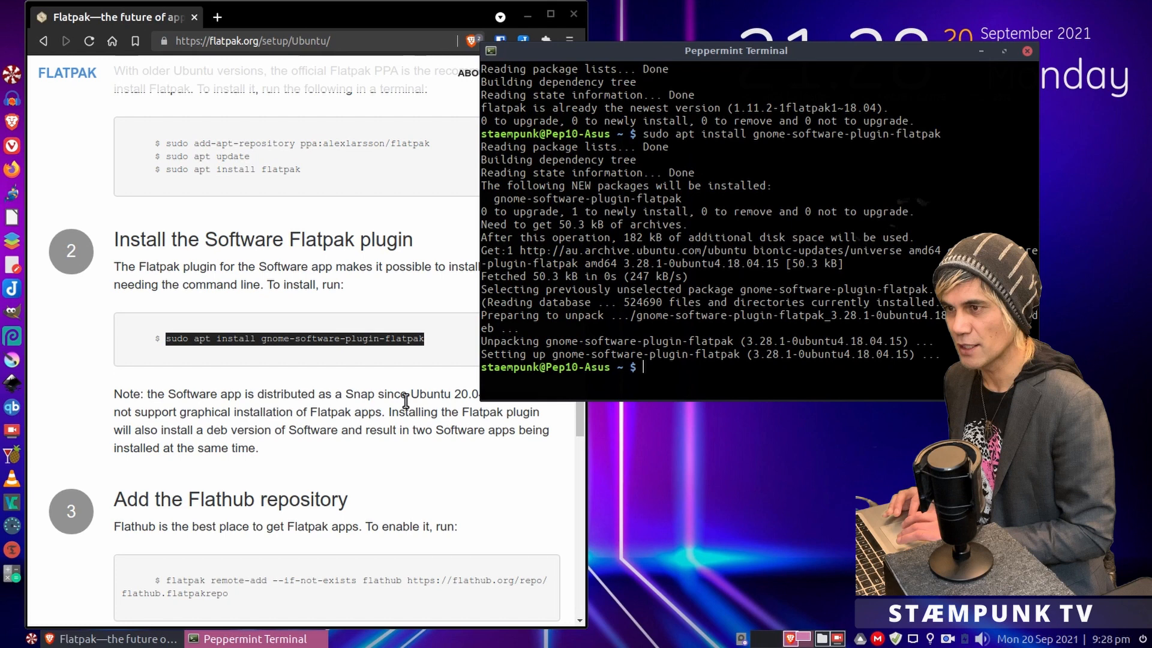
Step: Copy the flatpak remote-add command from the setup page and run it to add Flathub
scroll(down, 3)
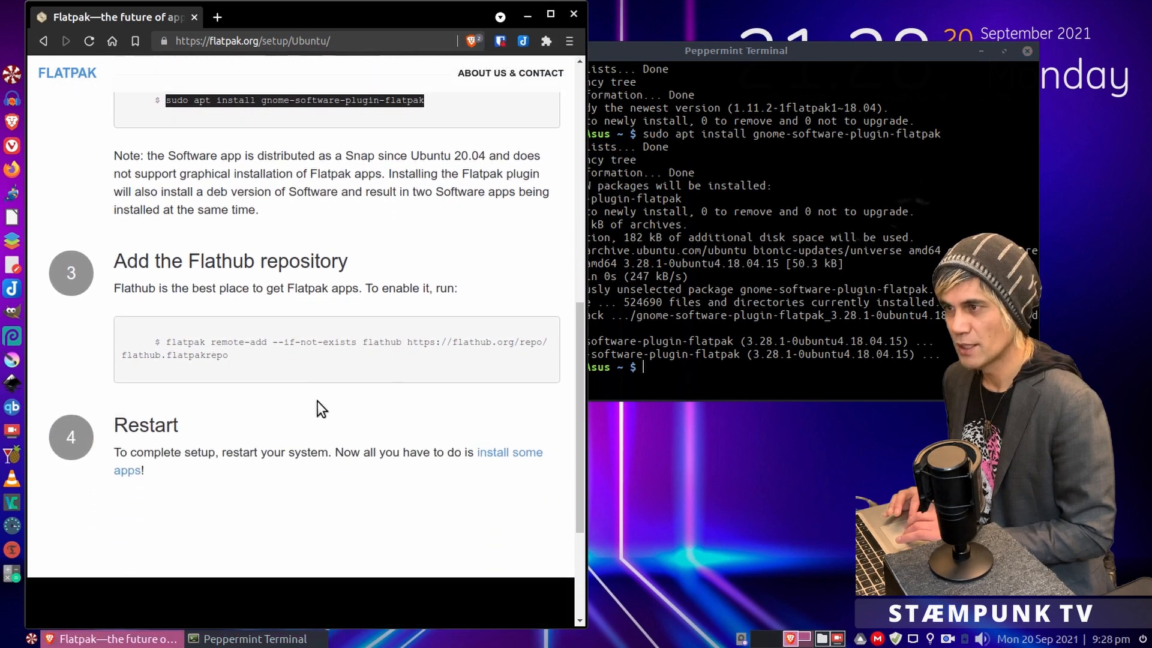
mouse_move(192, 343)
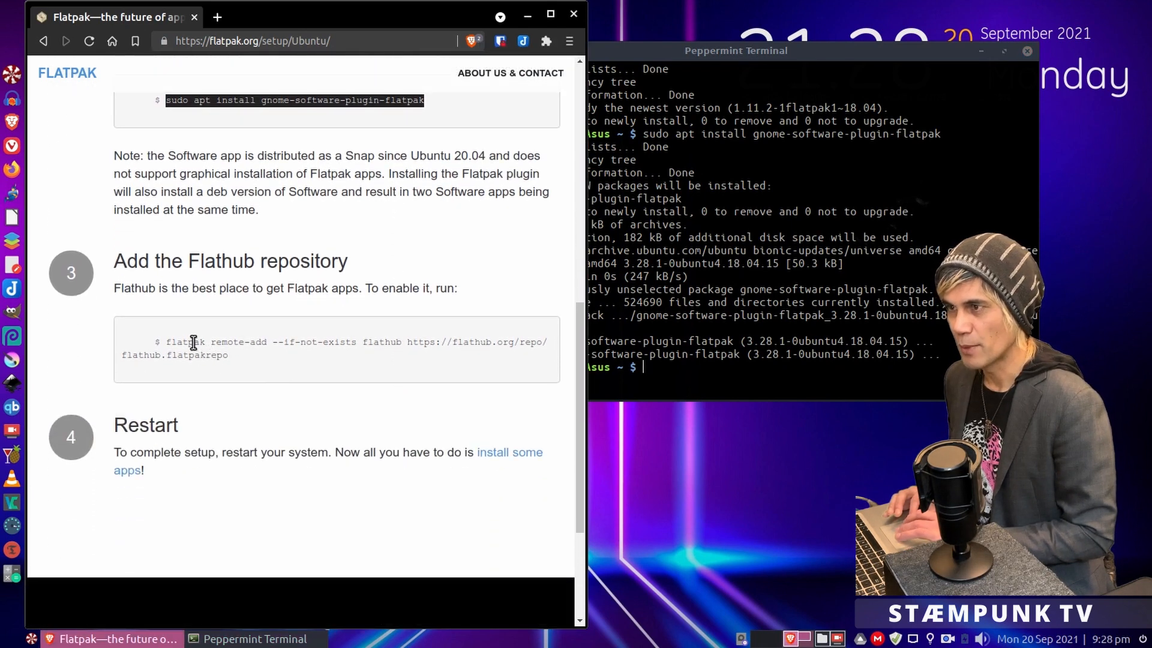
double_click(185, 342)
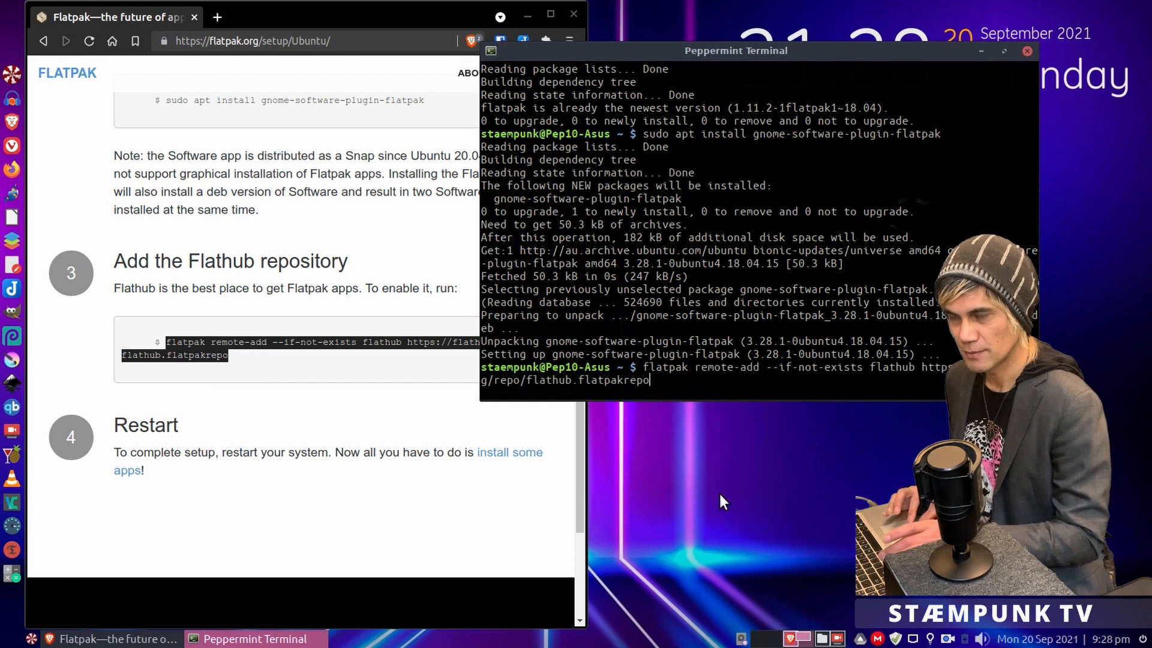
key(Return)
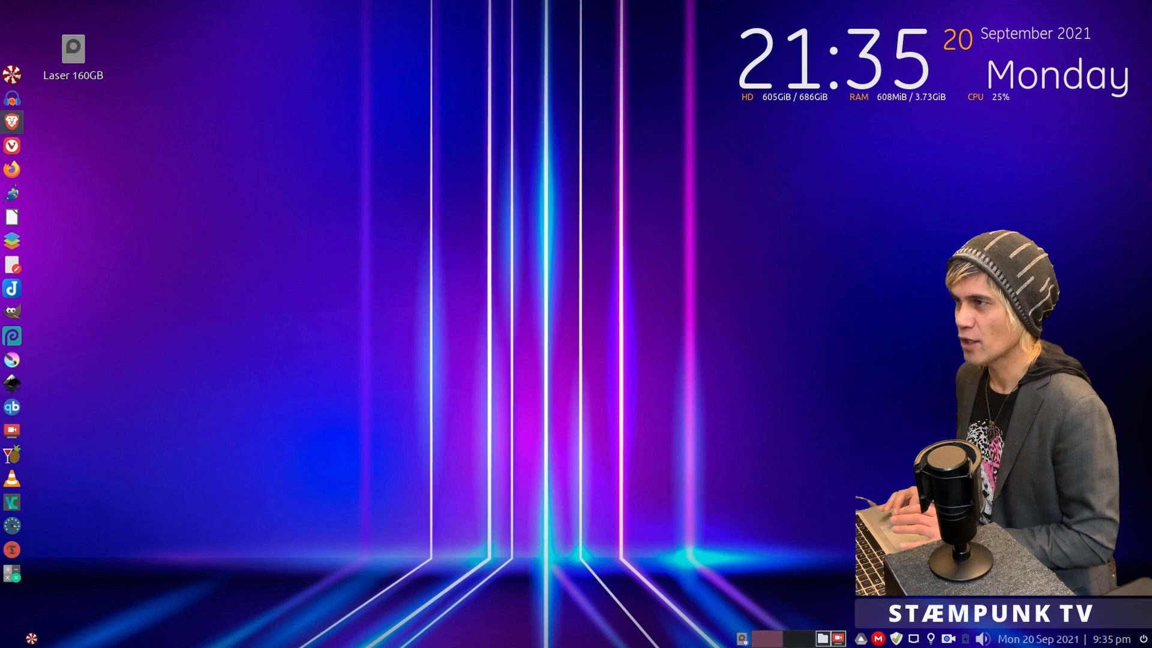
Step: Return to Flathub from the setup page and search for Bottles
click(13, 122)
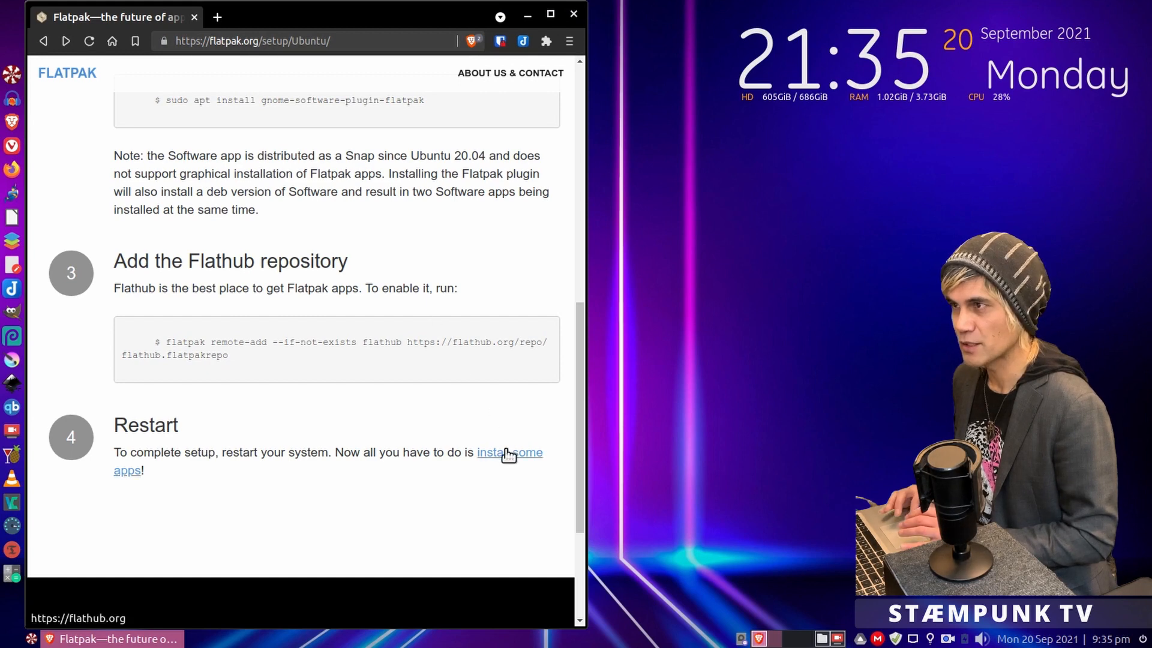
click(504, 453)
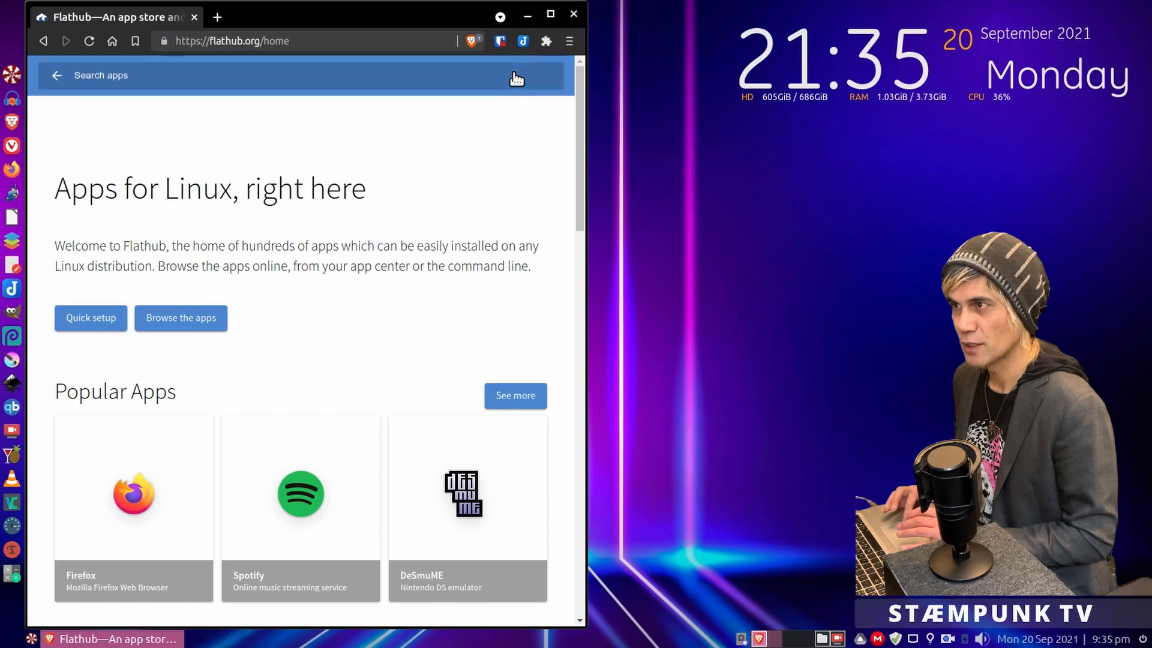
text(b)
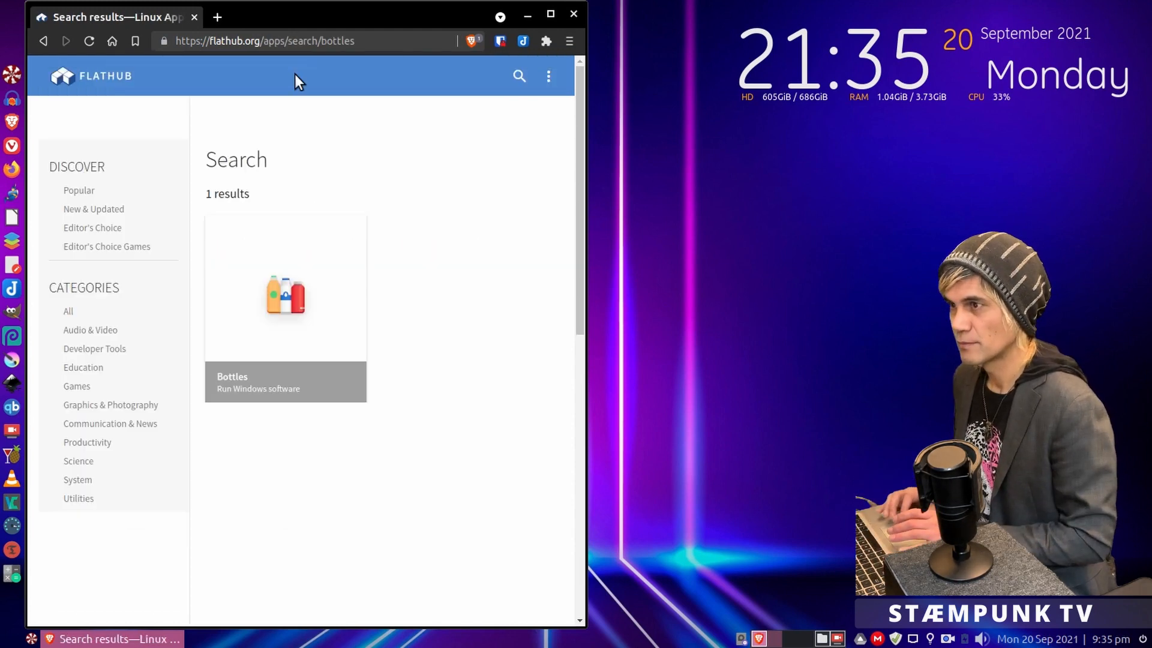
mouse_move(290, 308)
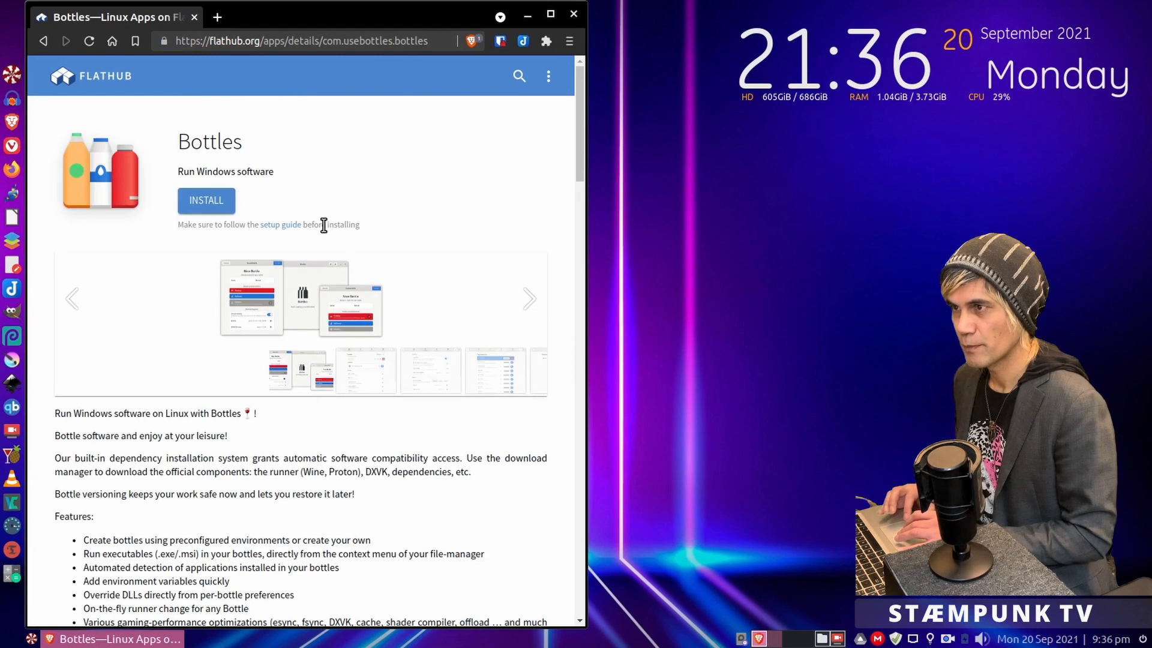
Step: Scroll the Bottles page down to its command-line install instructions
scroll(down, 3)
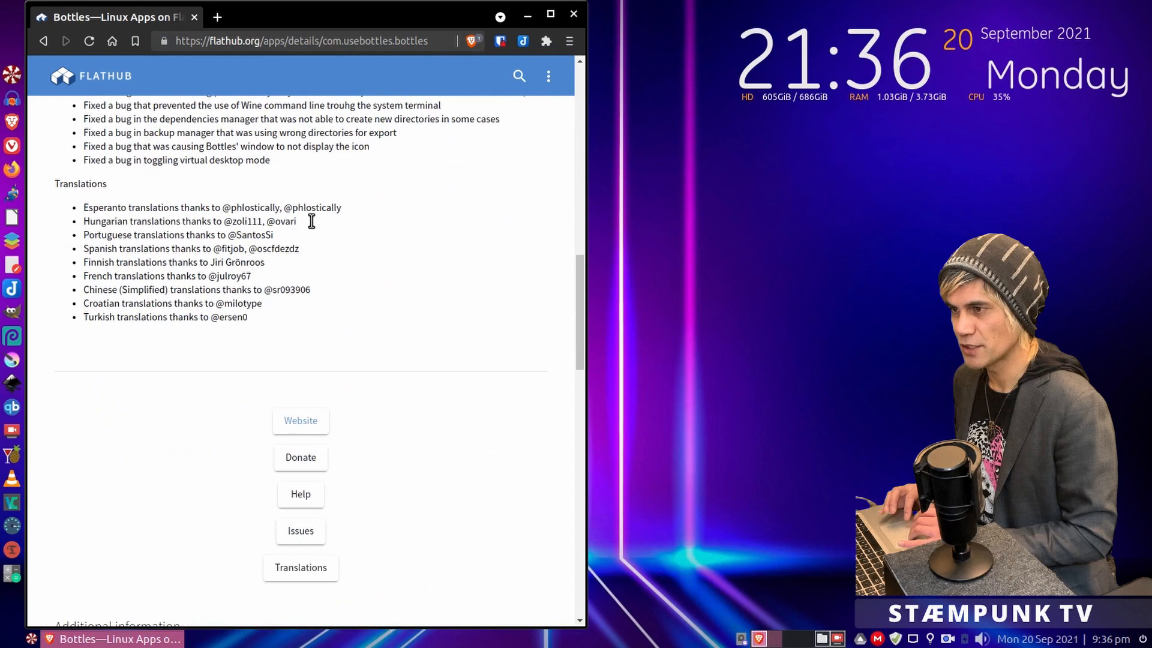
scroll(down, 3)
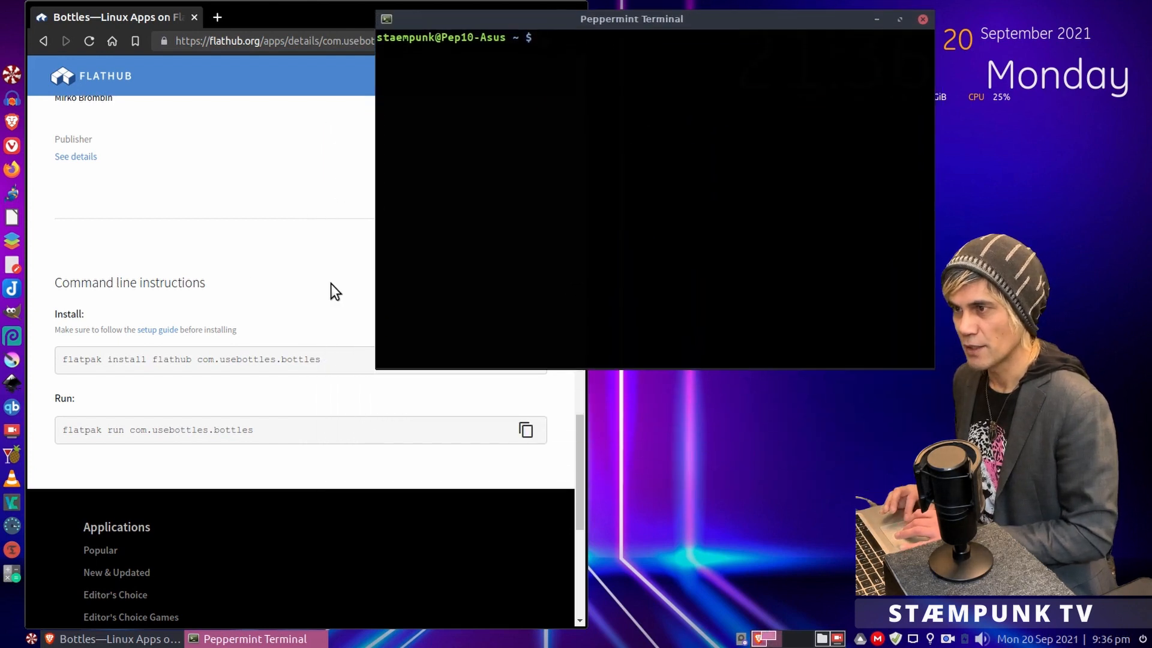
Step: Run the Bottles flatpak install command, confirm with y, then exit the terminal
click(525, 360)
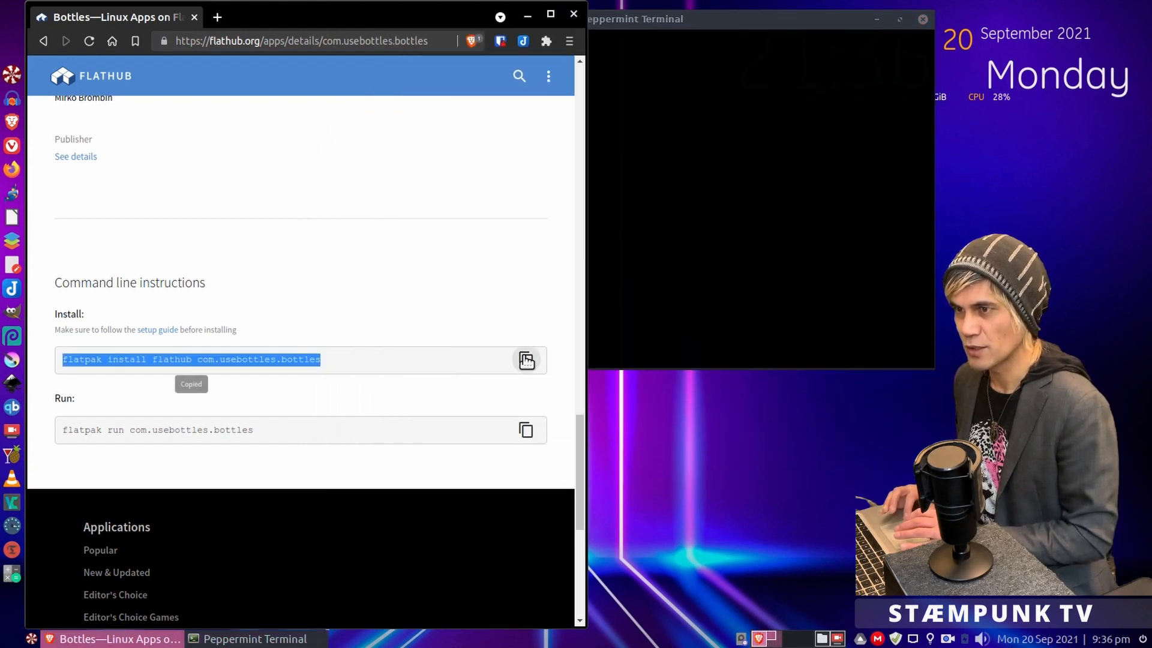
right_click(704, 108)
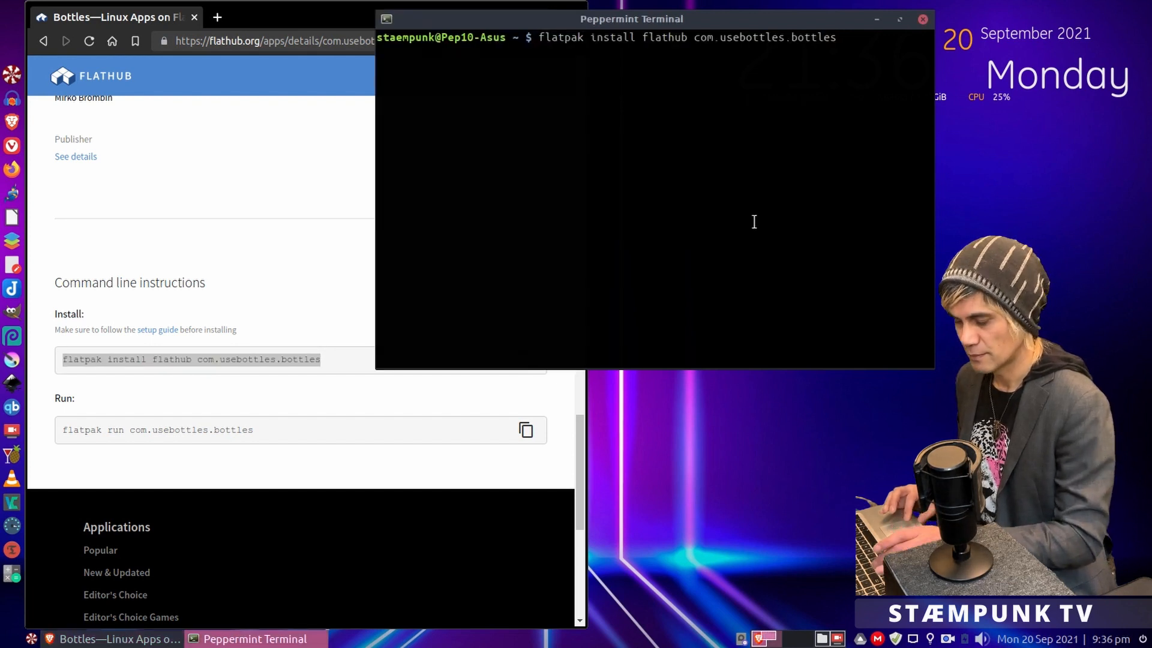
key(Return)
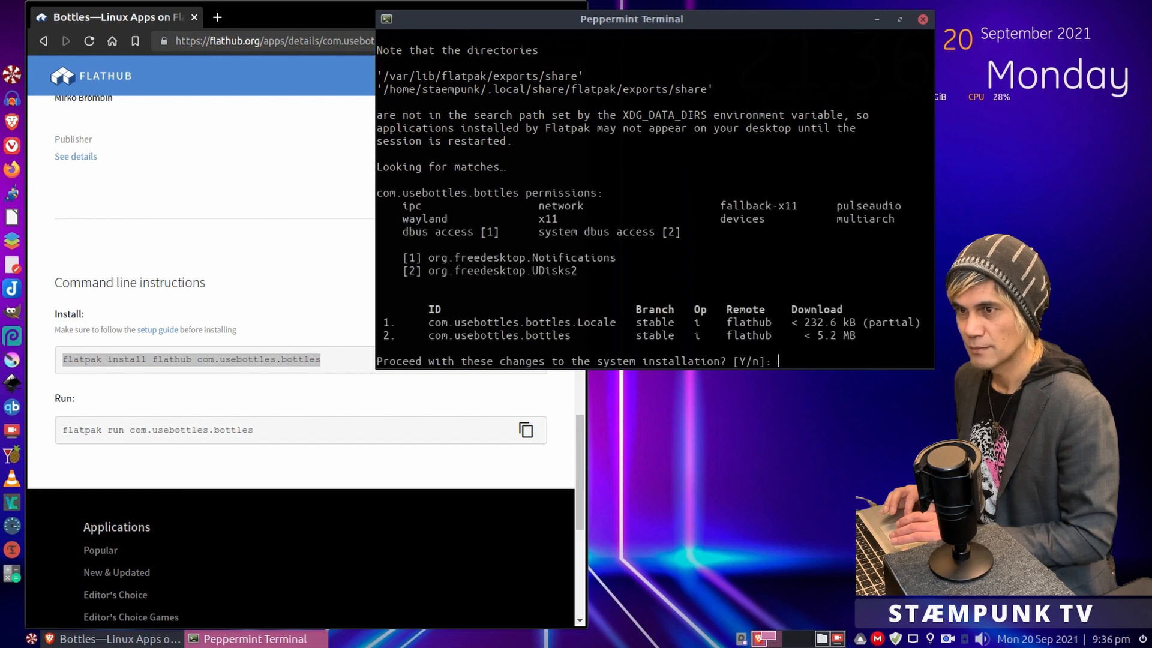
text(y)
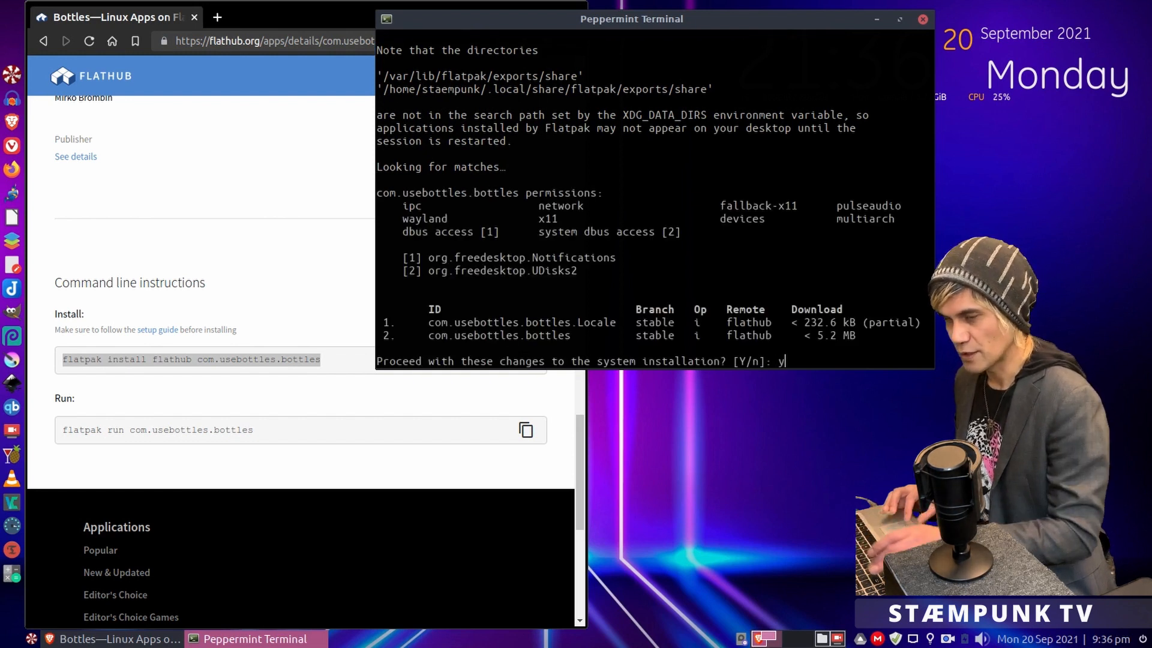
key(Return)
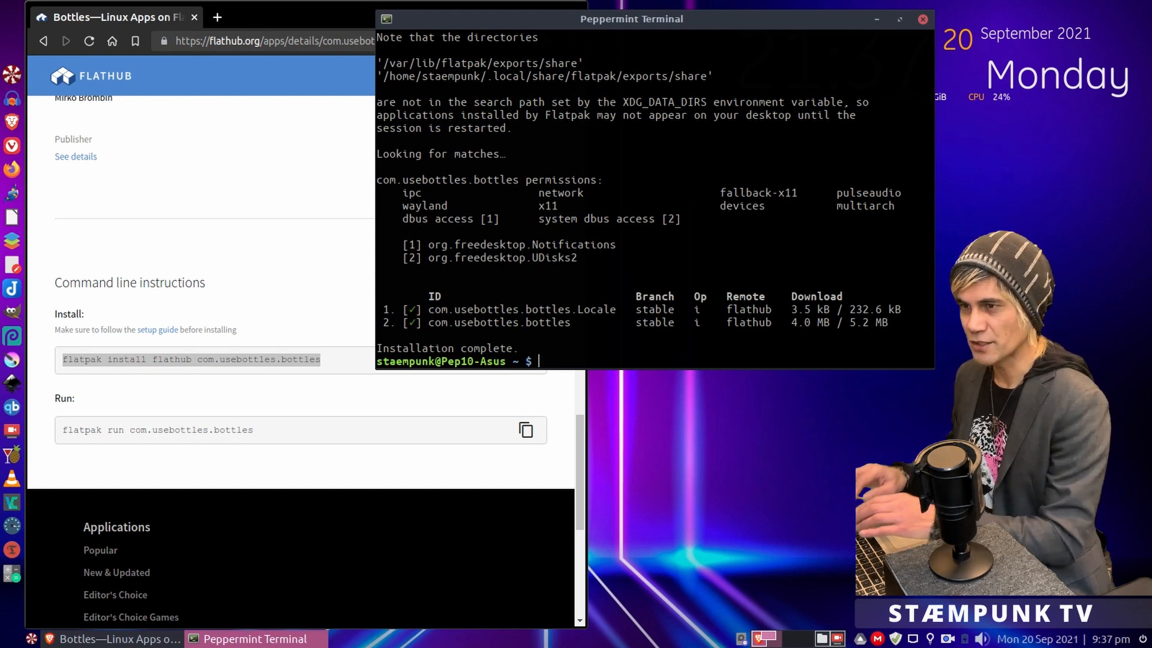
text(exit)
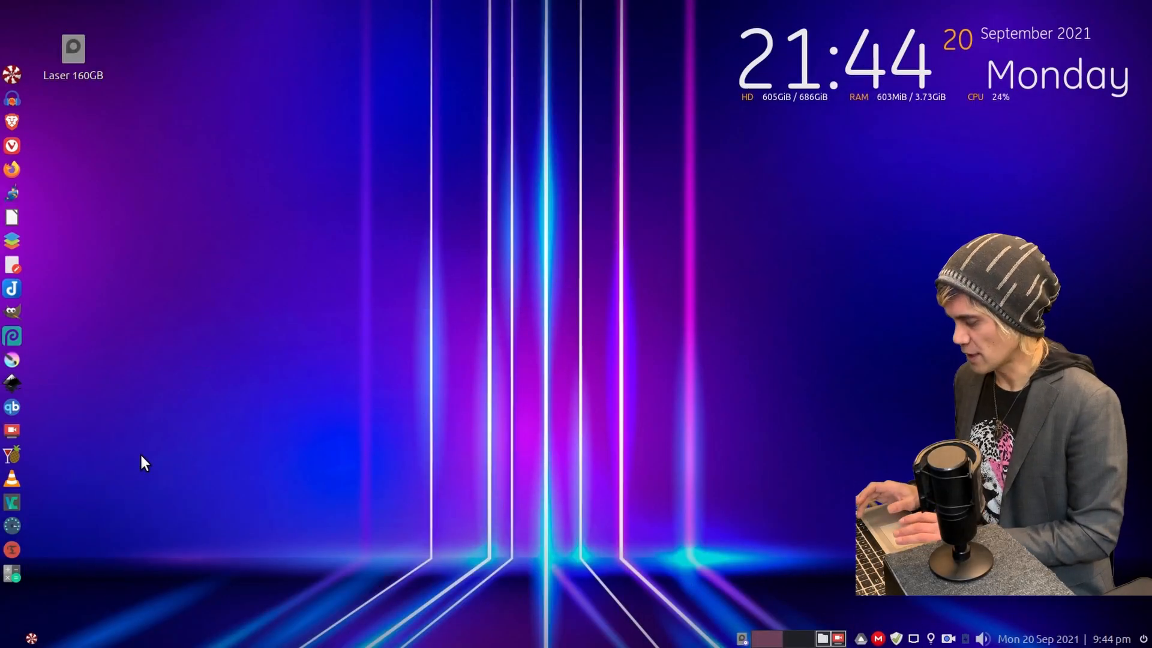
Step: Search the Peppermint Menu for 'bott' to find Bottles
click(12, 635)
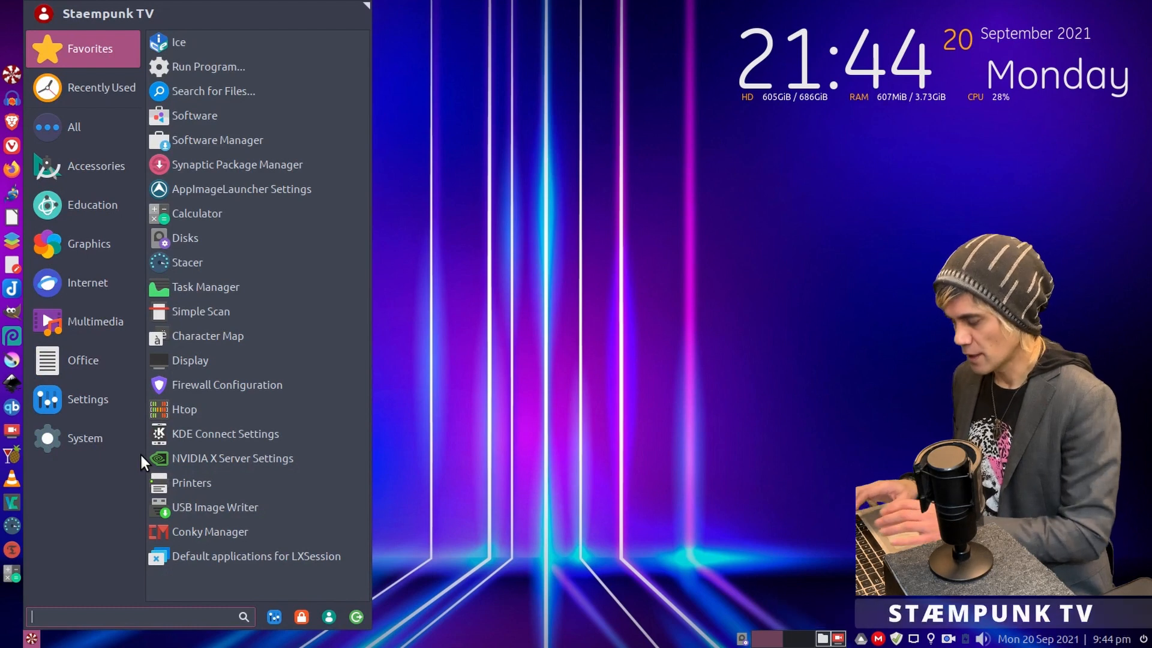
text(bott)
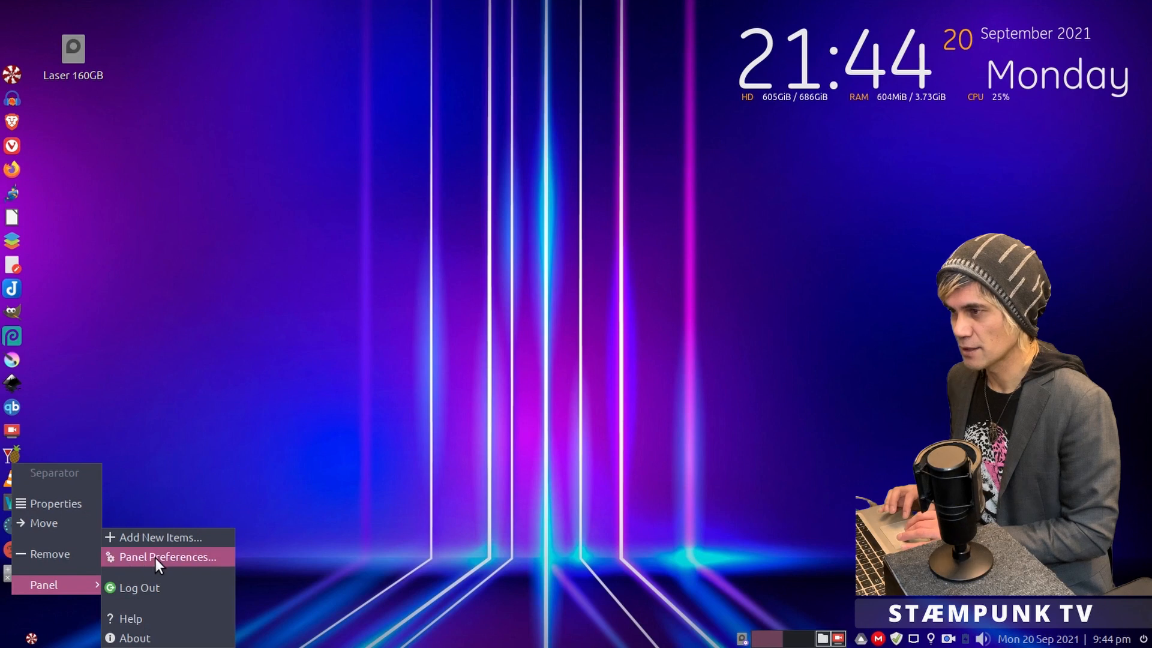
Step: Add a new launcher to Panel 4's items and move it above the separator
click(169, 557)
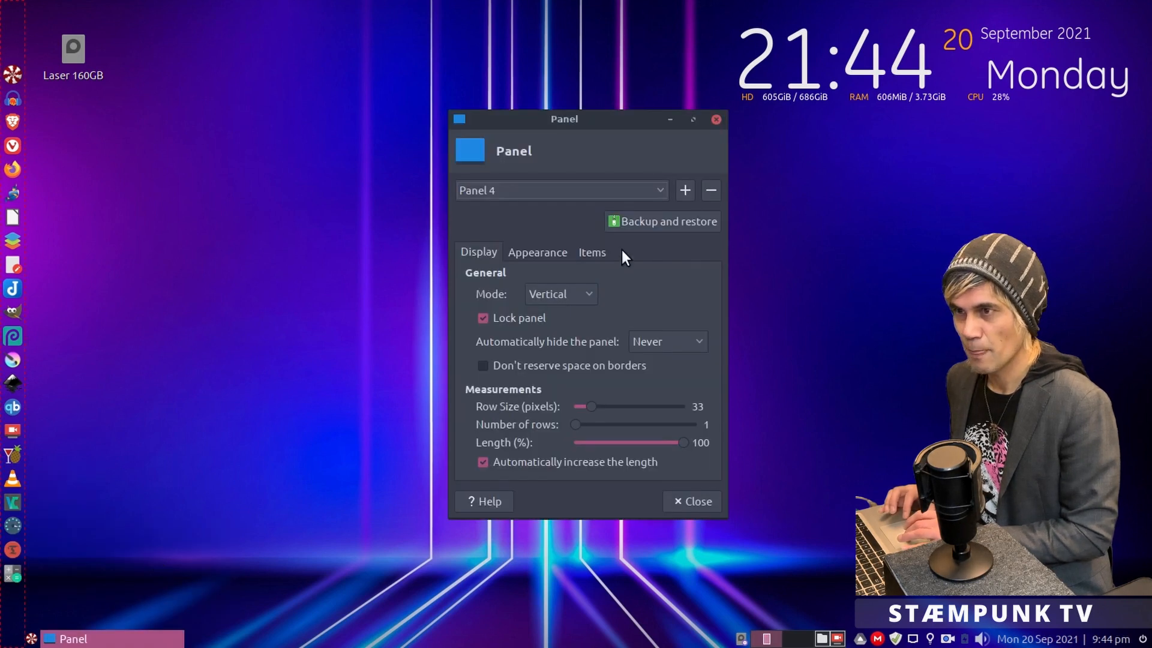
click(593, 252)
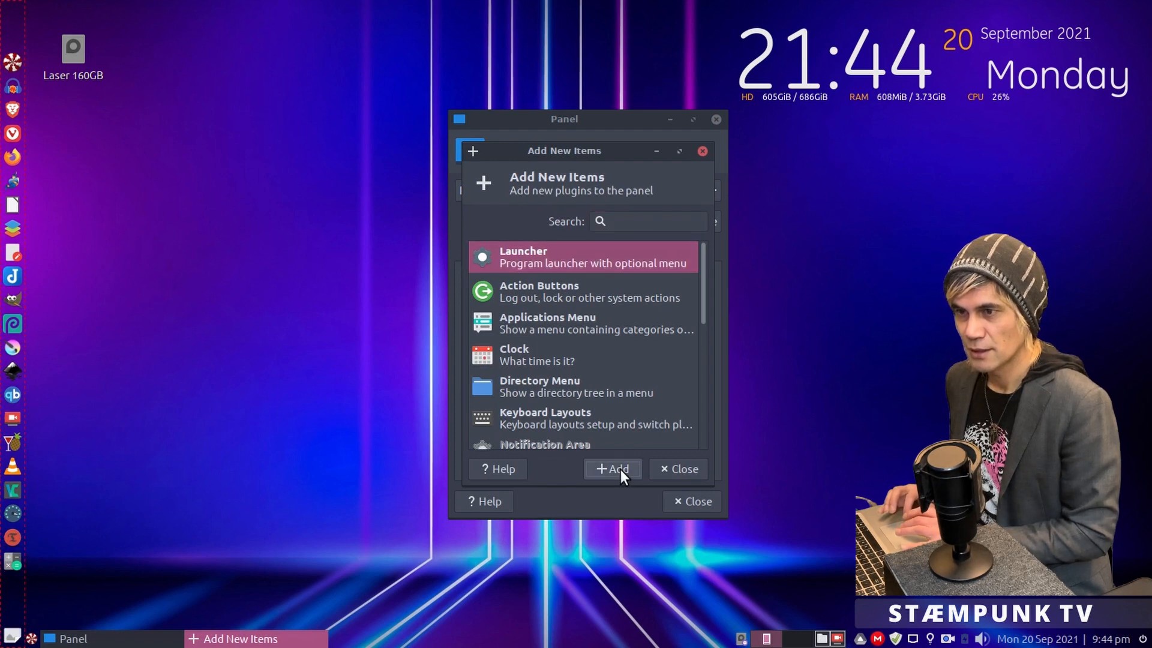
click(679, 469)
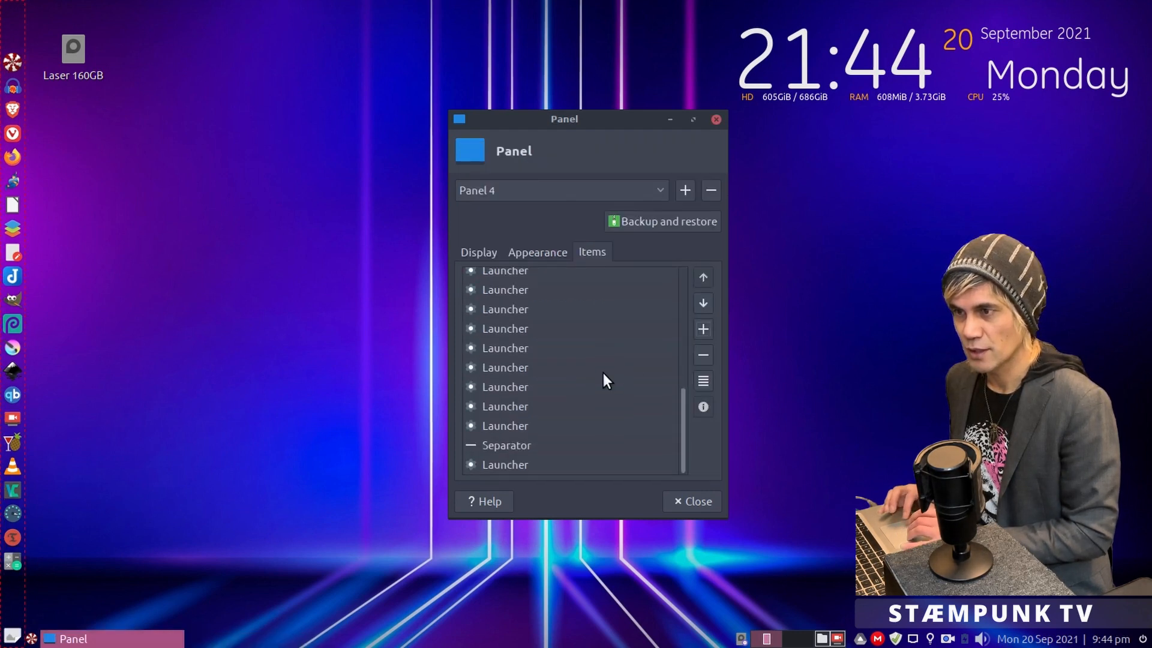
click(505, 464)
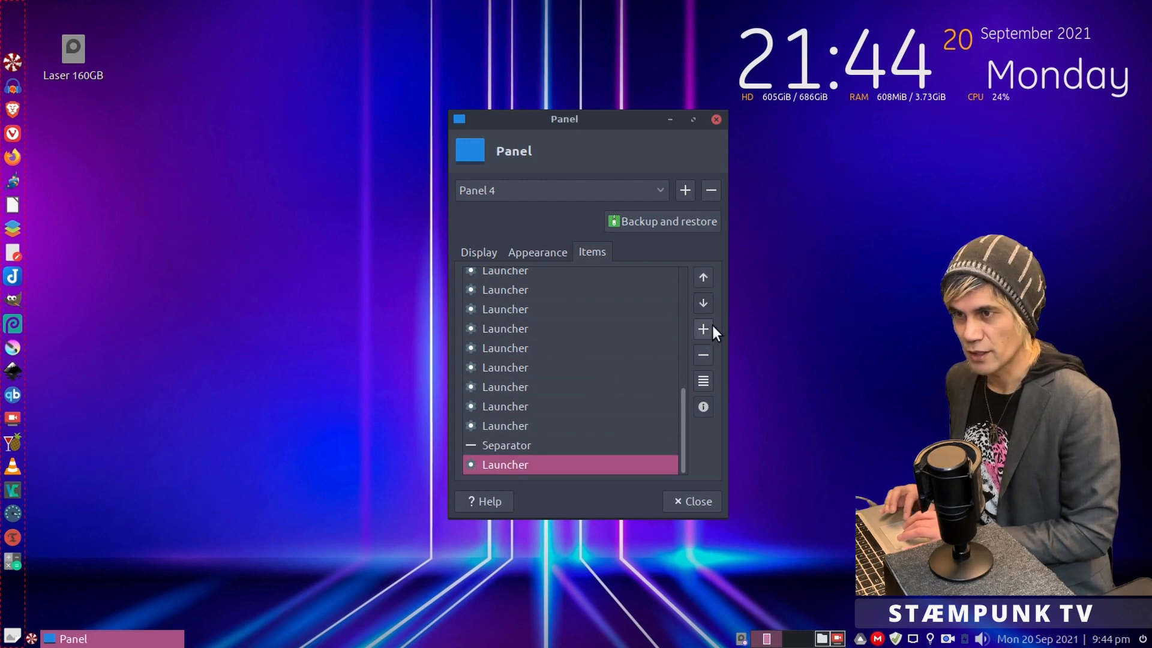
click(703, 277)
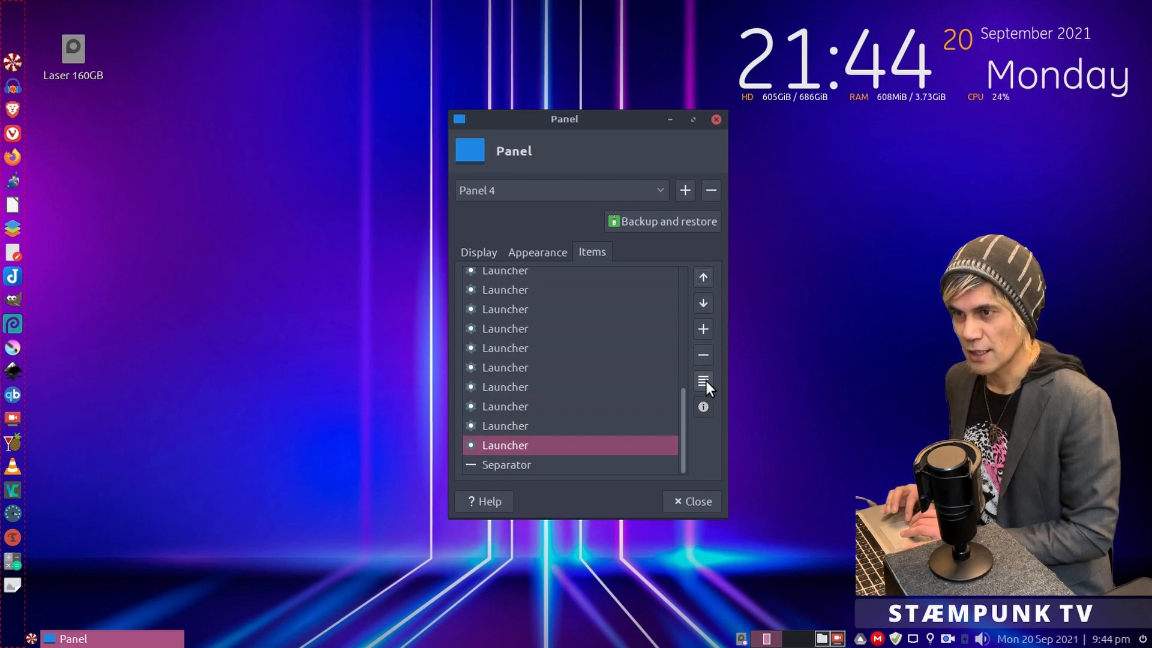
Step: Set the new launcher's application to Bottles by searching 'bottl'
click(703, 382)
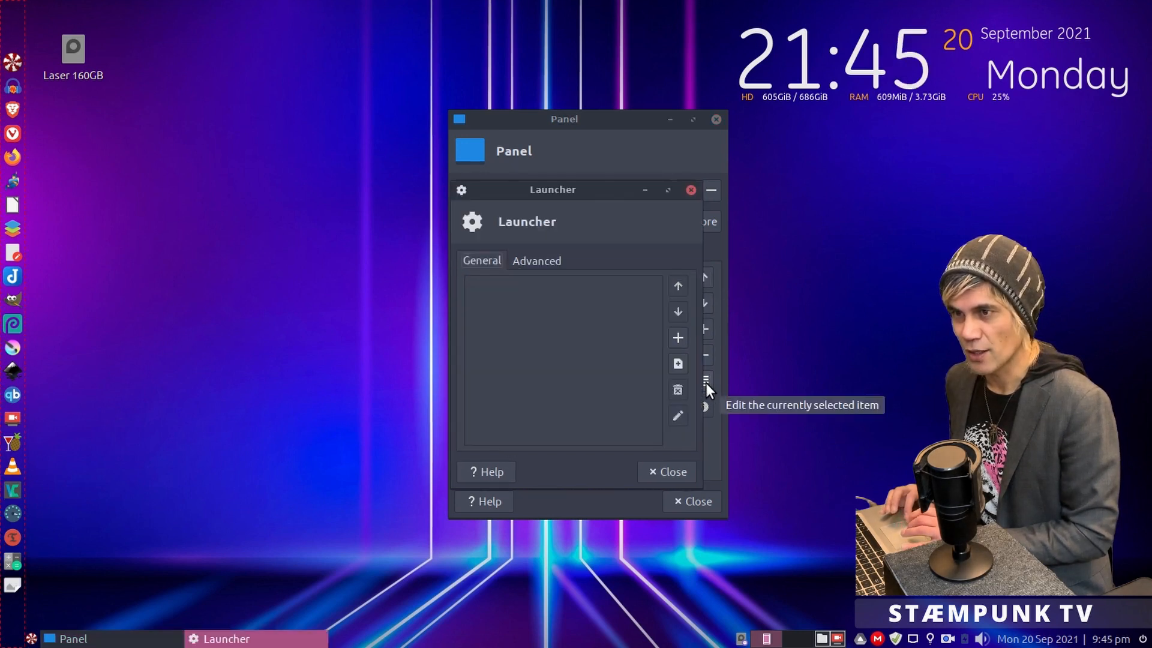
click(678, 338)
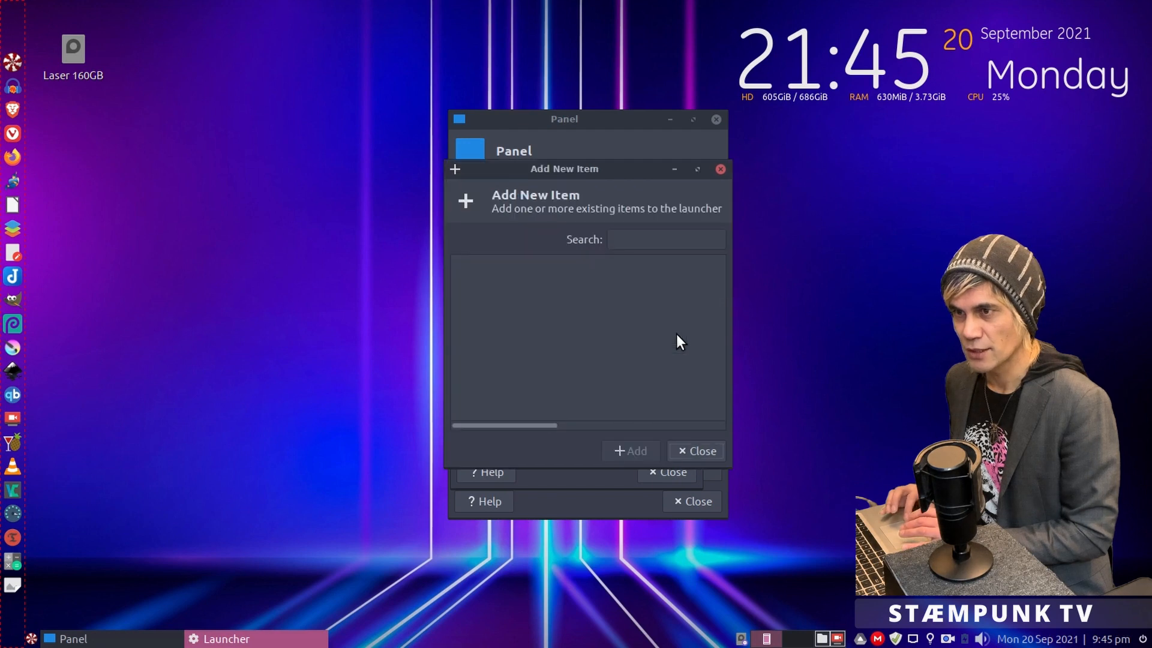
click(666, 238)
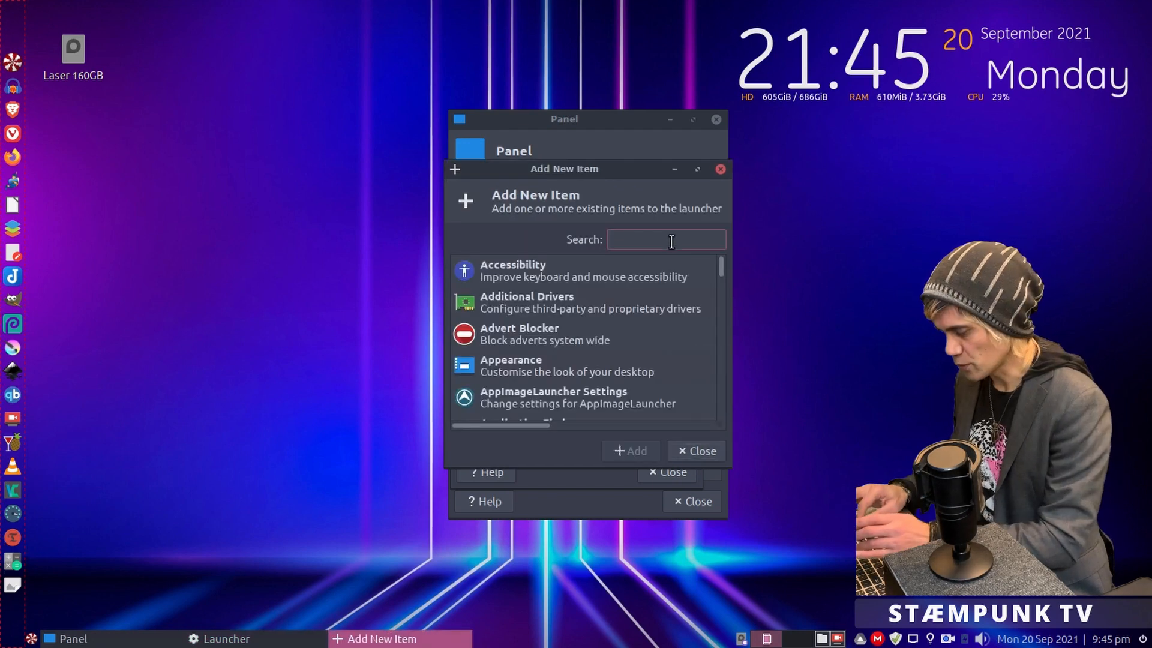
text(bottl)
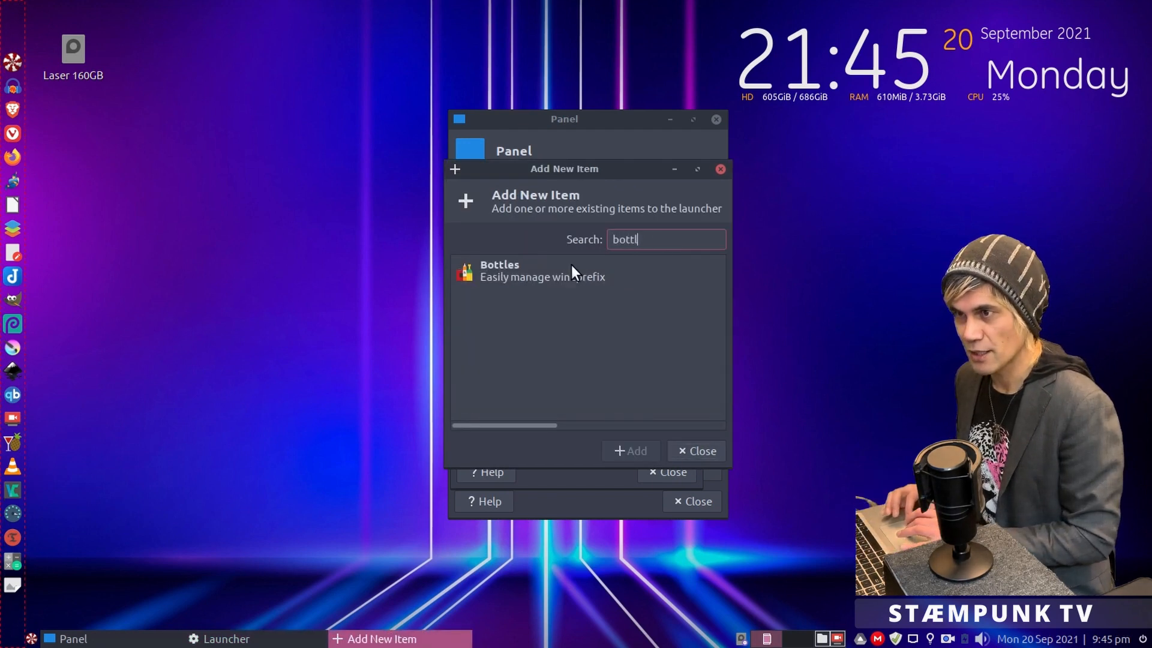
click(631, 451)
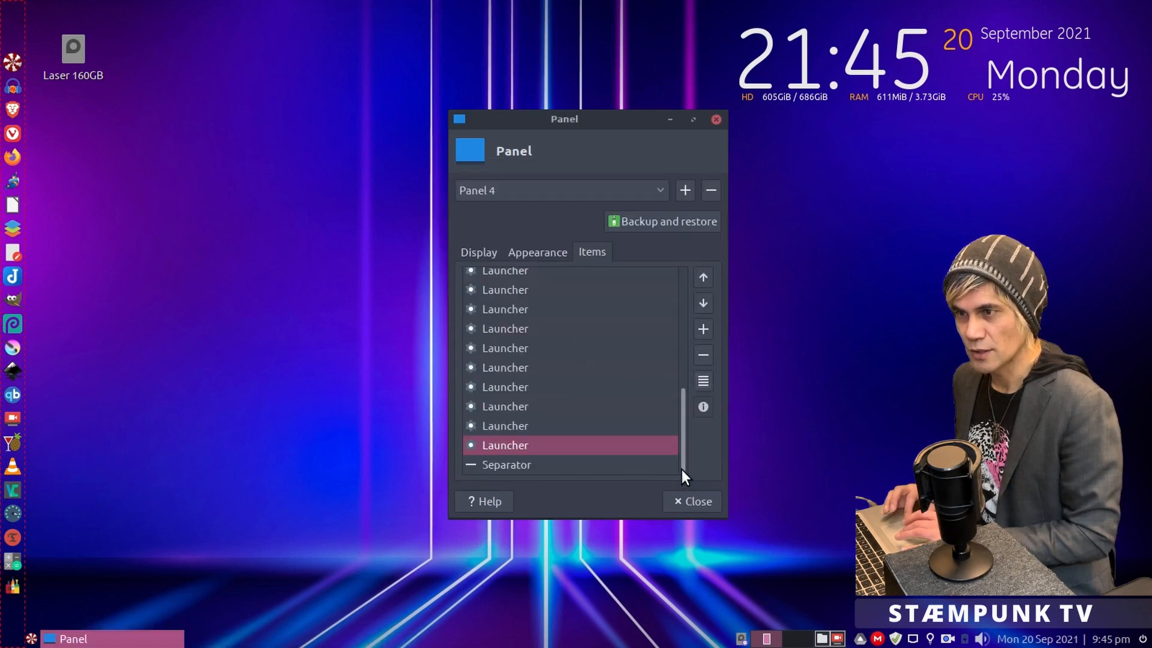
Step: Close Panel Preferences and launch Bottles from the new panel launcher
click(691, 501)
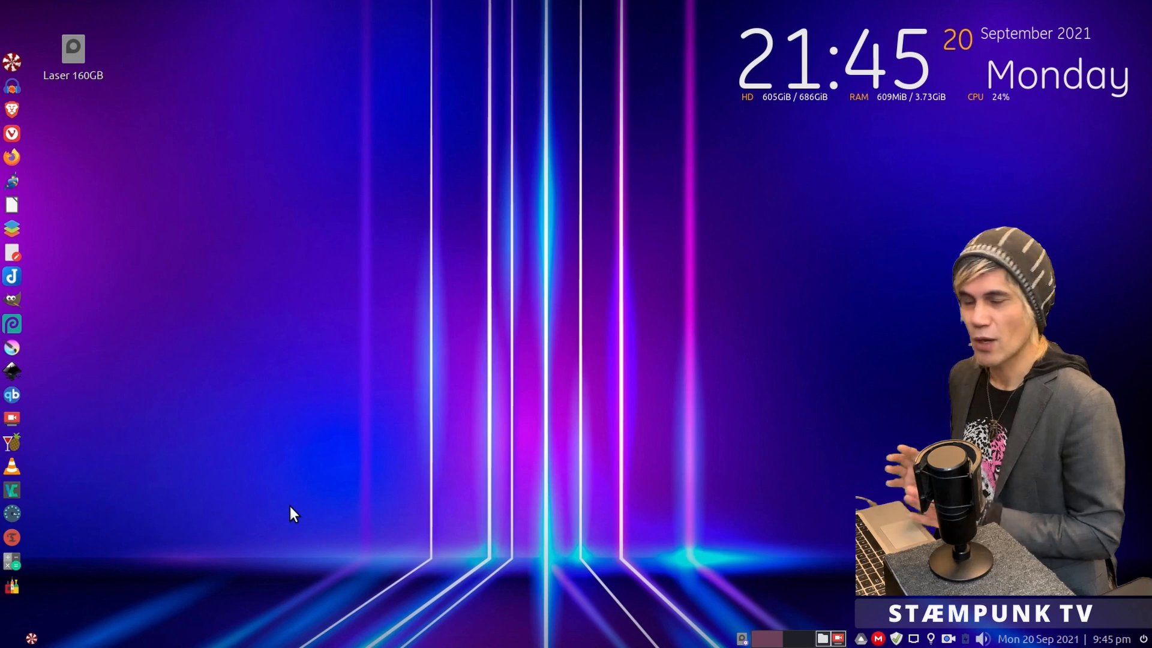
mouse_move(78, 579)
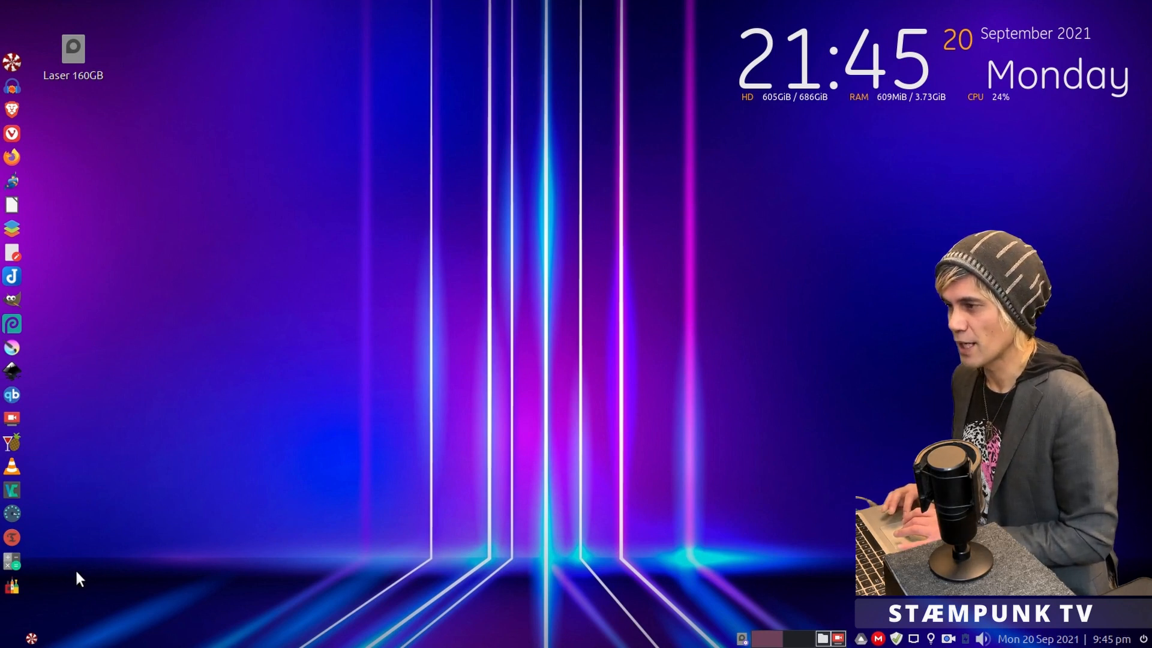
mouse_move(18, 586)
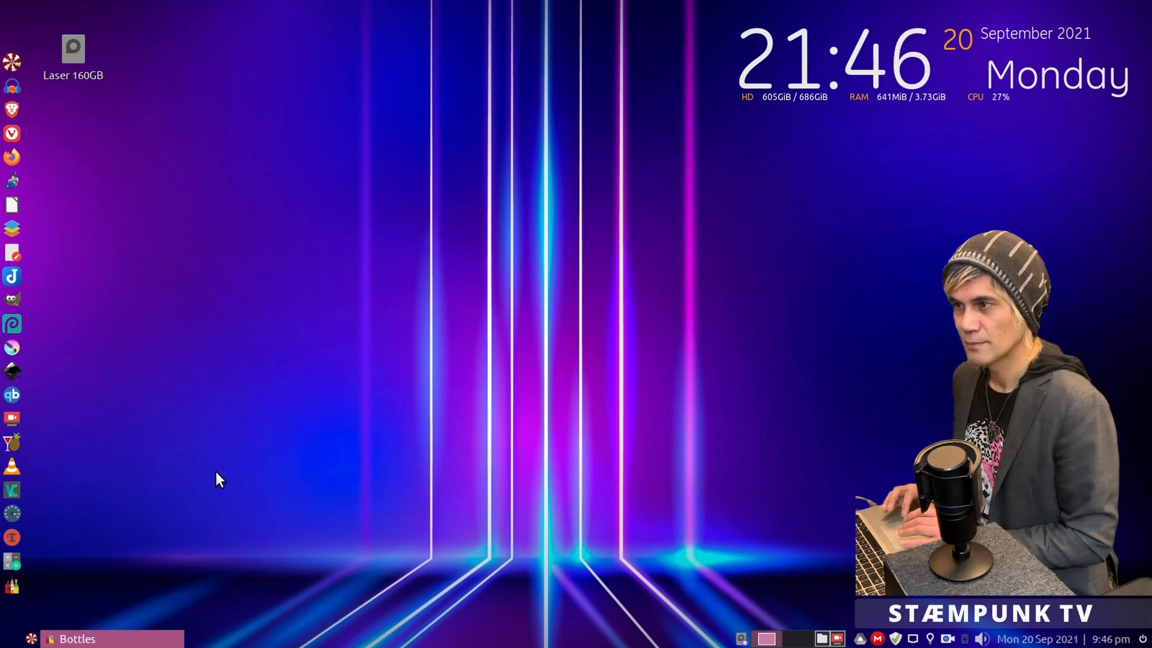
click(72, 638)
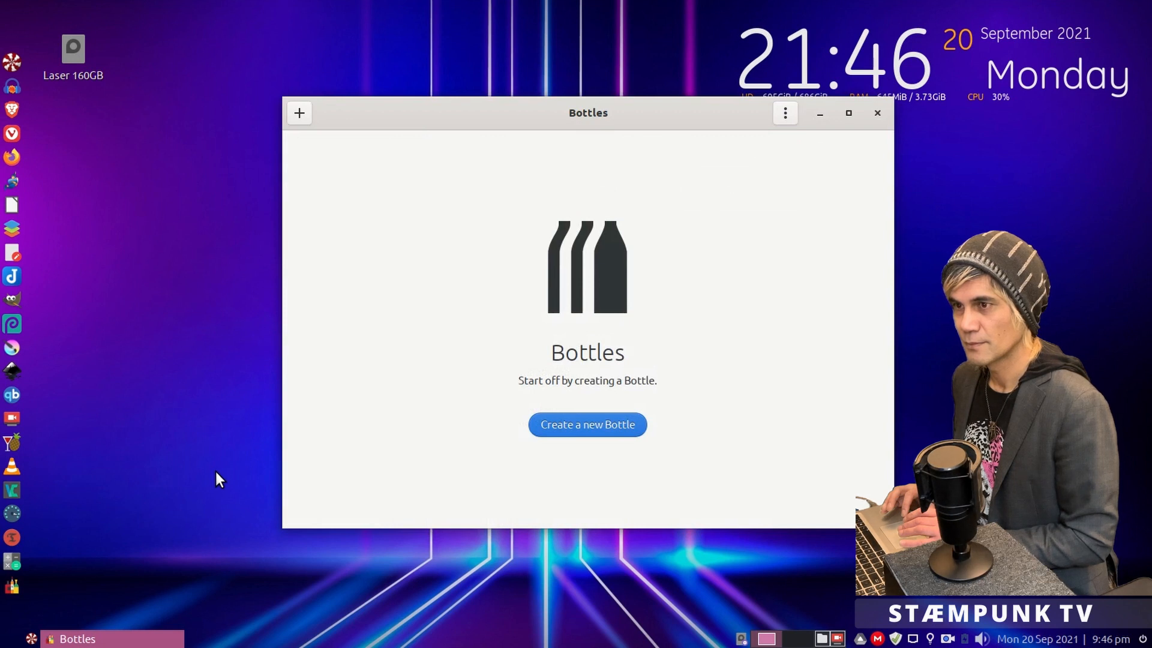
mouse_move(340, 445)
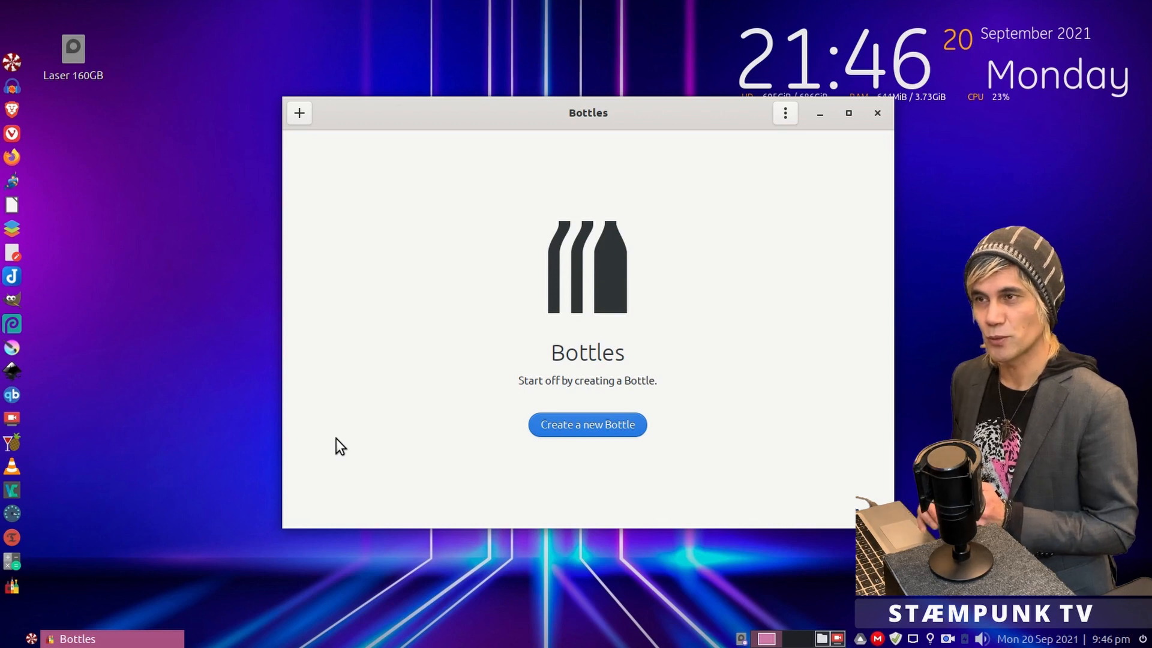
Step: Step through the Welcome dialog until 'Everything is ready!' and close it
click(588, 425)
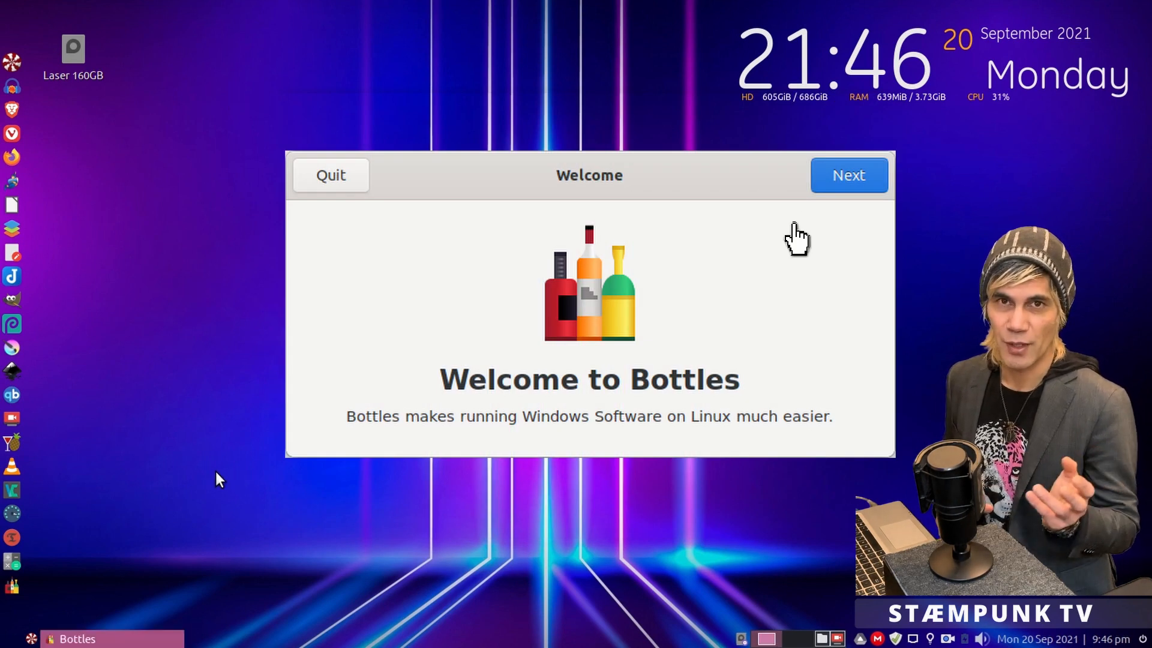
click(849, 175)
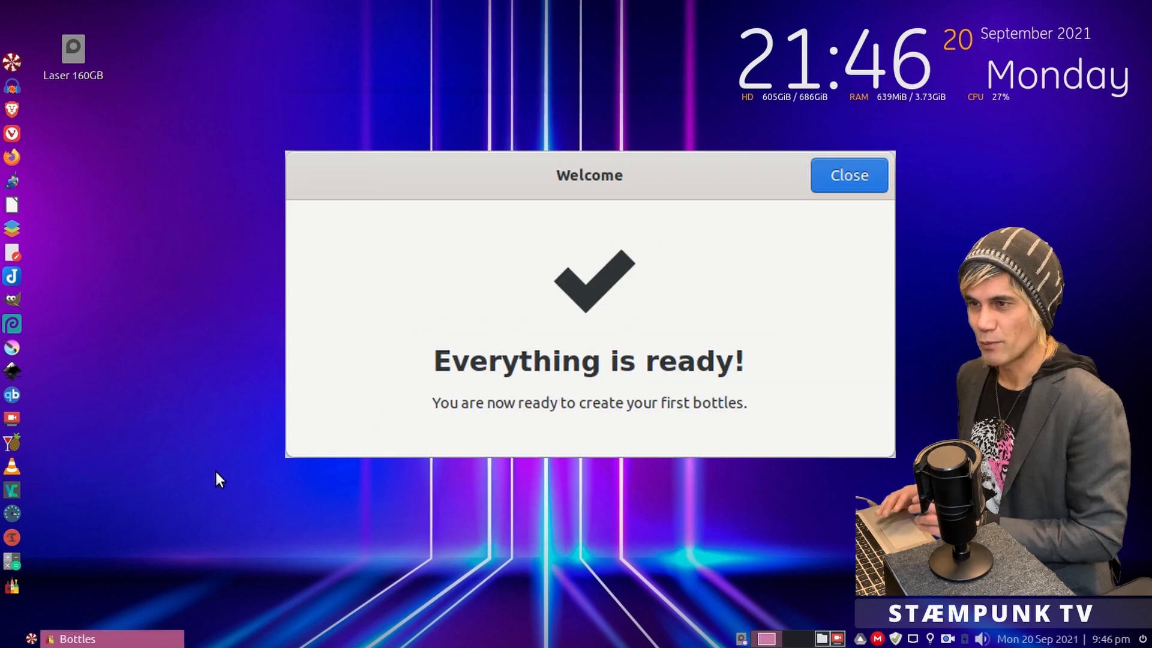
click(849, 175)
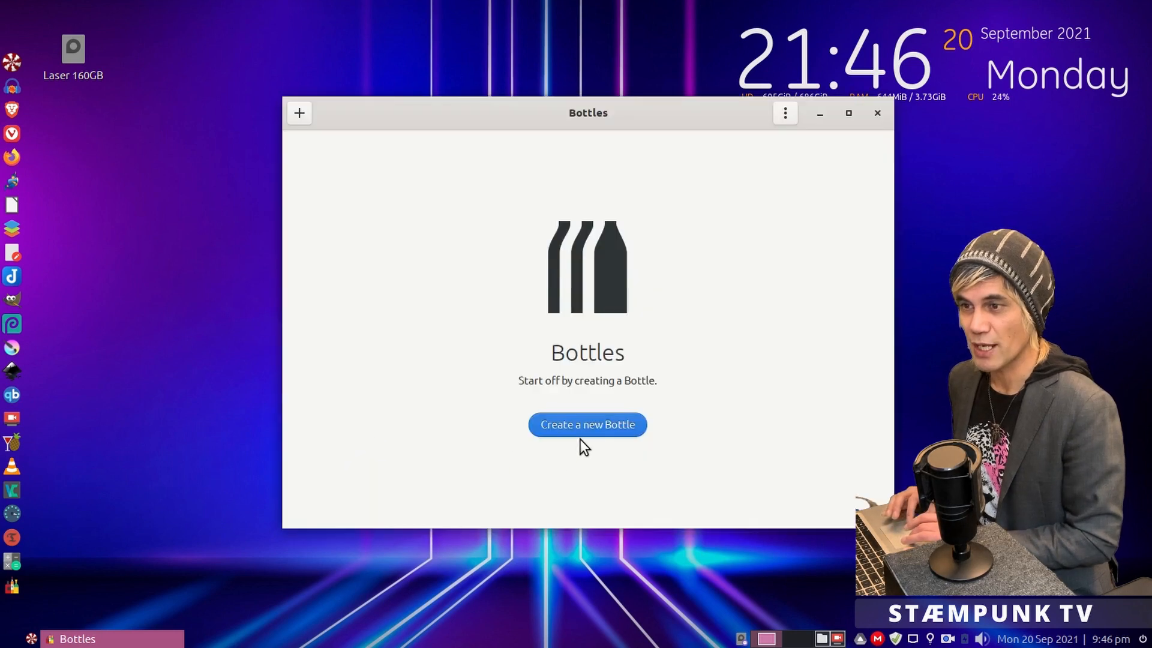
Step: Create a Software-environment bottle named 'Ableton Live LE' and dismiss the created confirmation
click(588, 425)
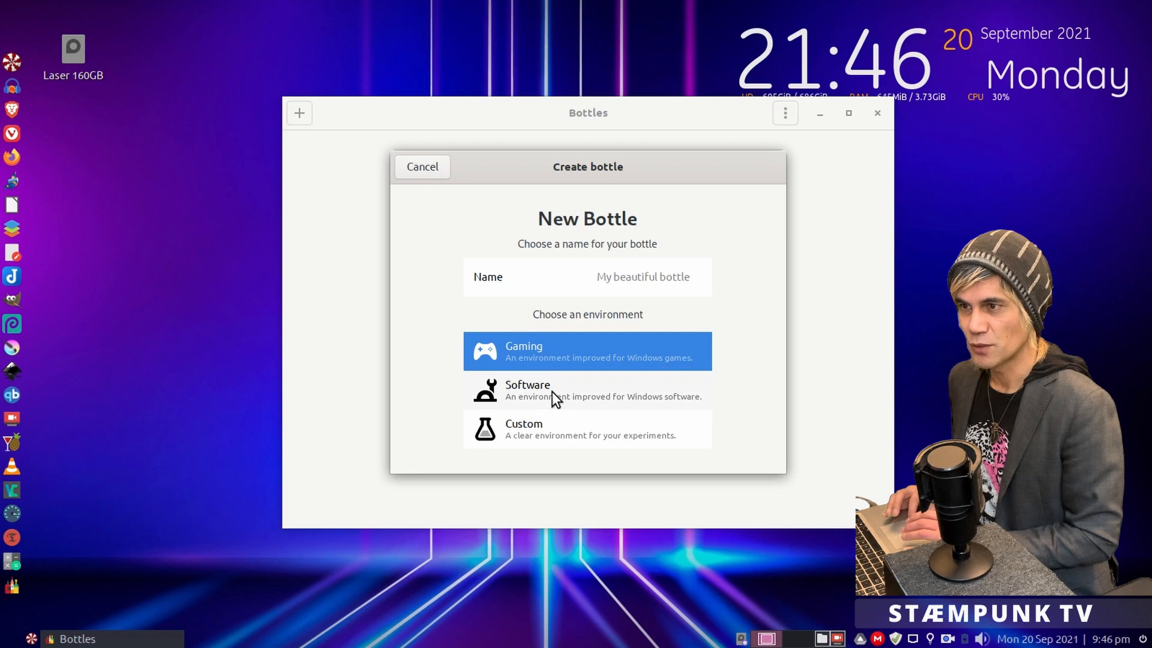
click(556, 396)
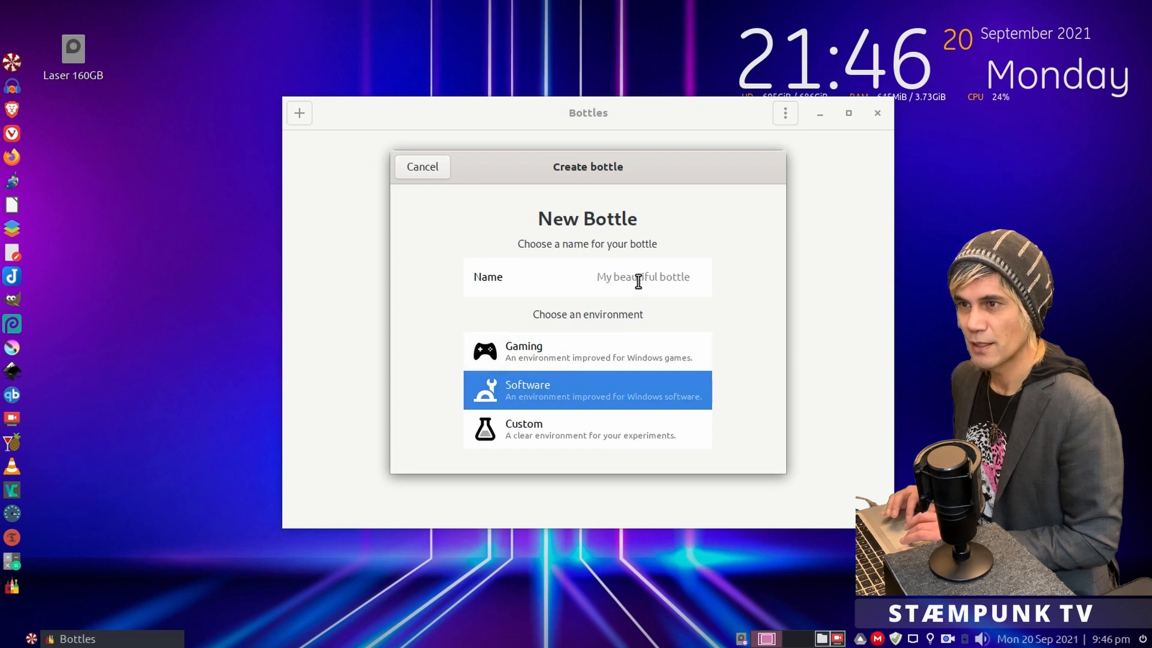
text(A)
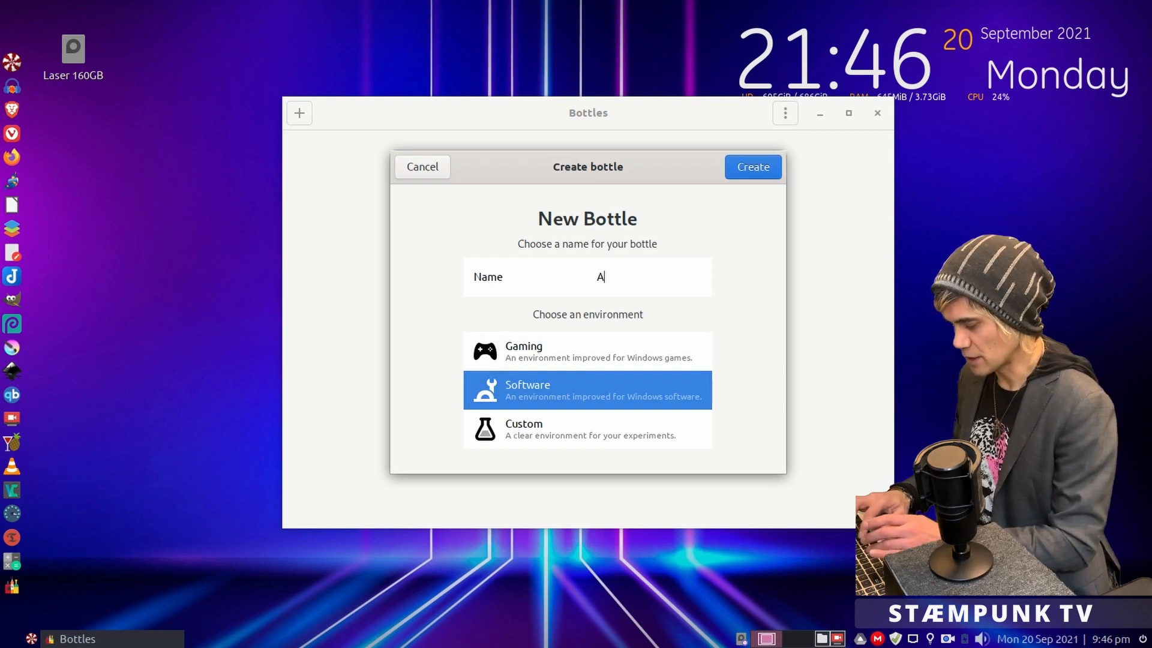
text(bleton Live)
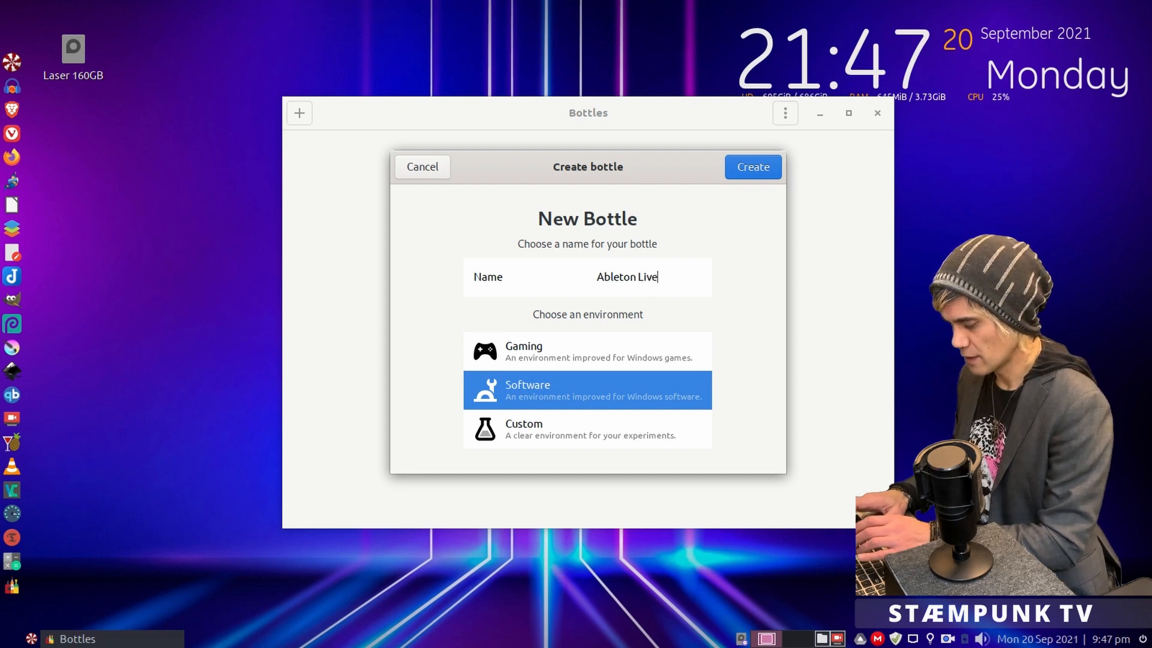
text(LE)
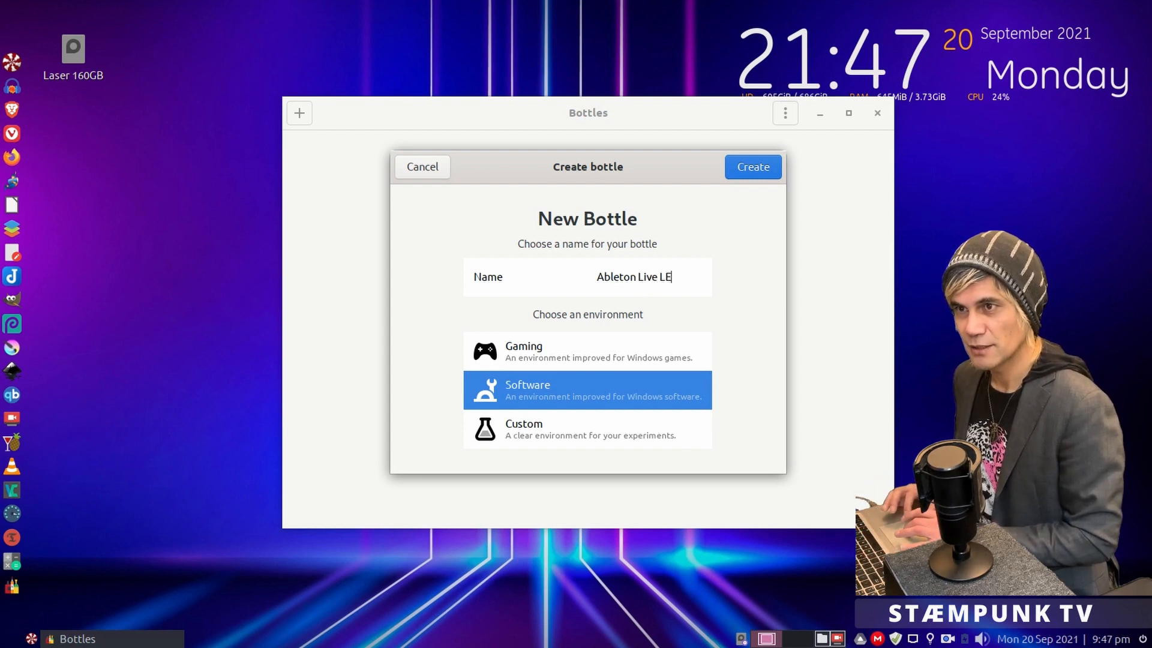
click(753, 167)
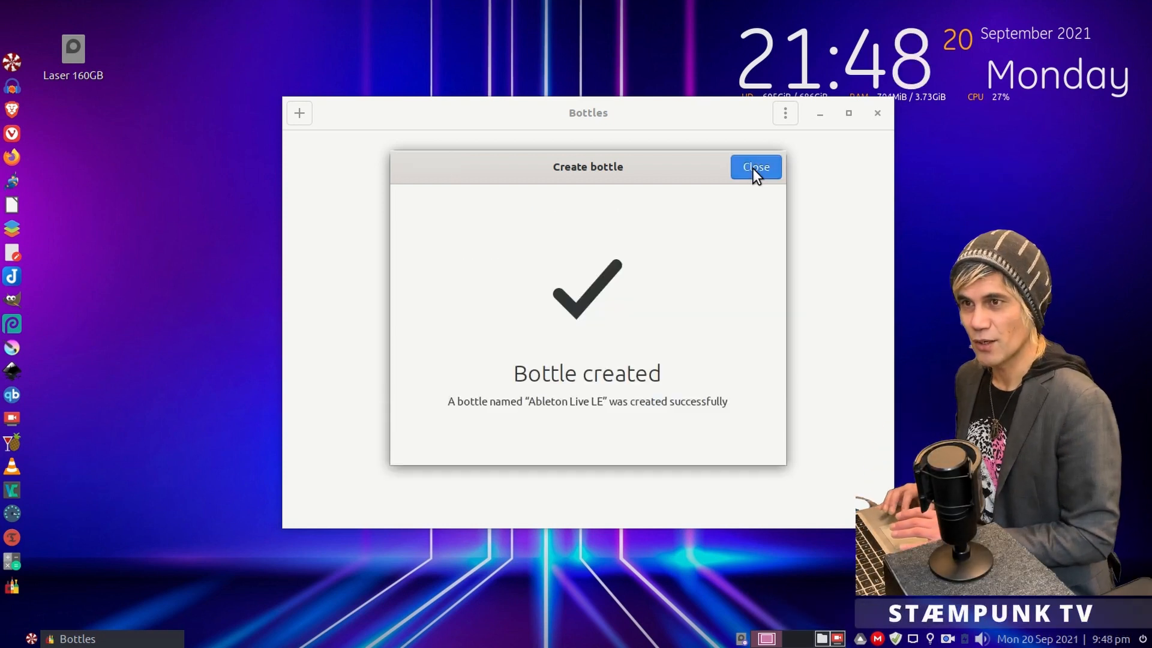
click(756, 167)
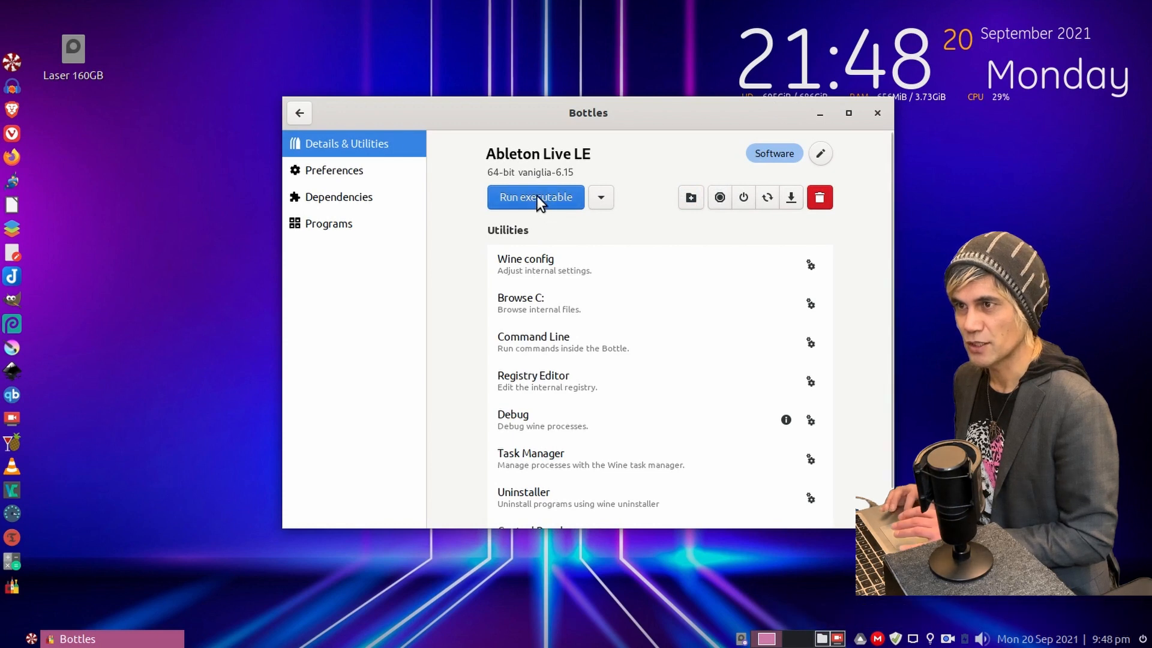
Step: Run 'install ableton live lite.exe' from the Laser 160GB drive's Ableton Live Lite 8 folder
click(535, 196)
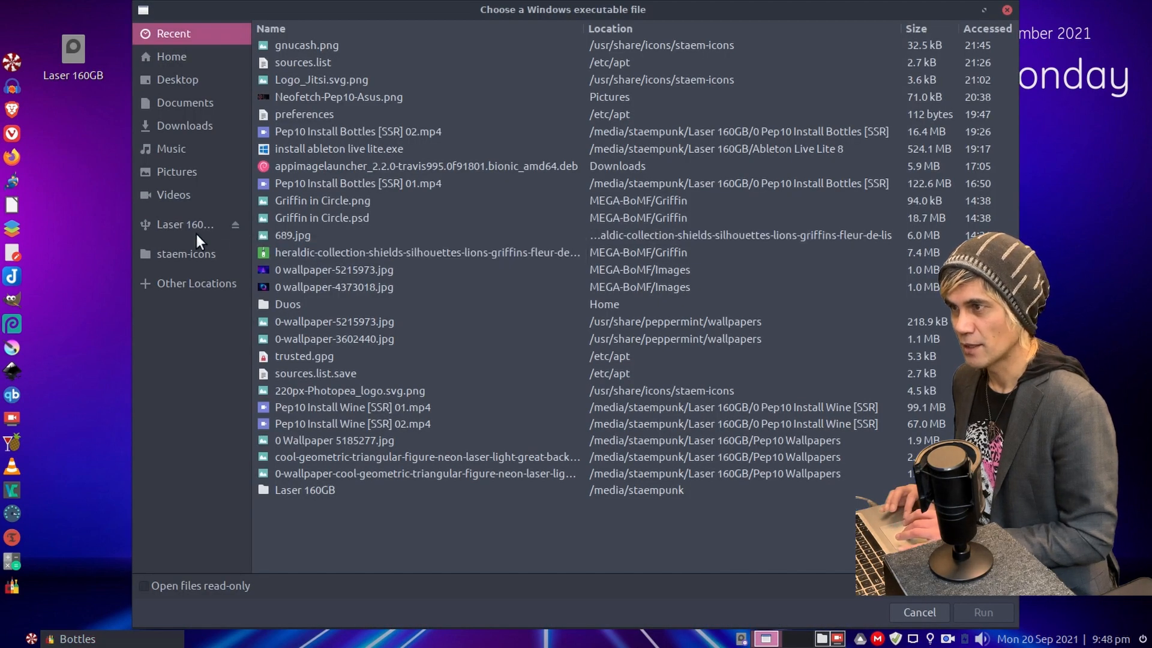
click(185, 225)
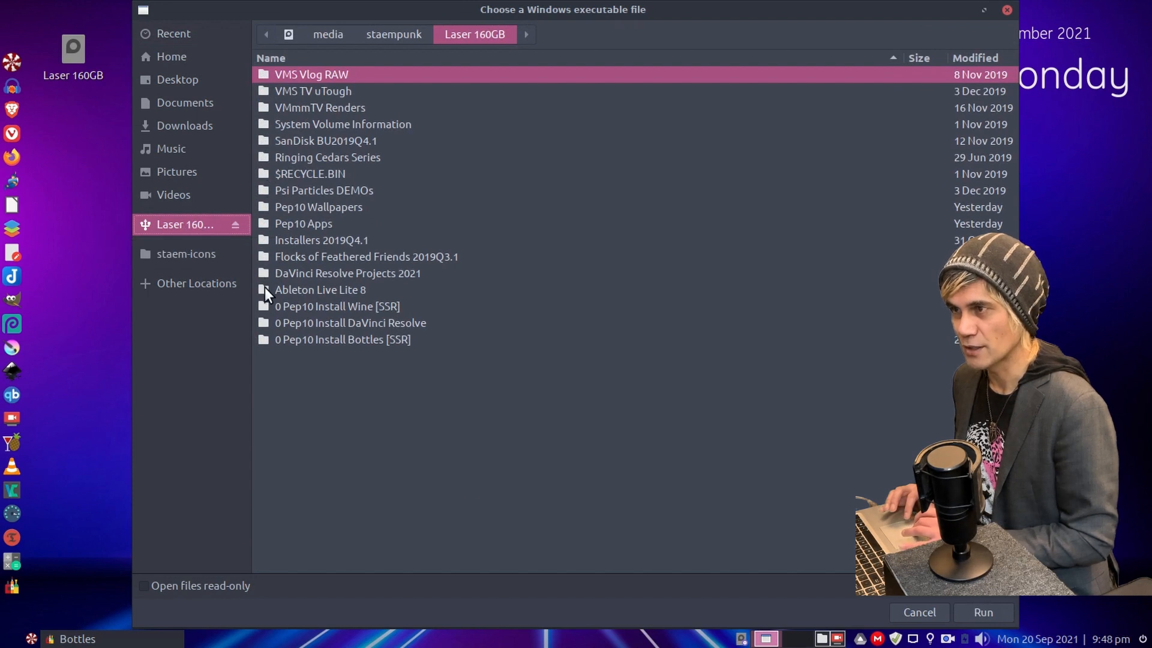
double_click(320, 289)
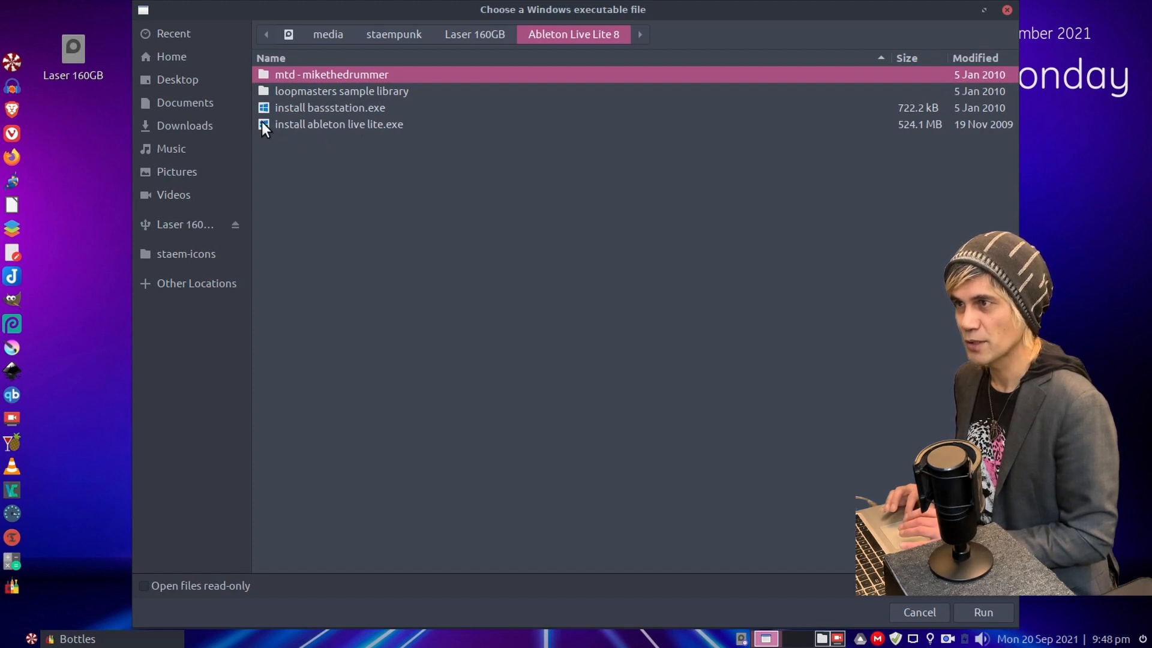
click(338, 124)
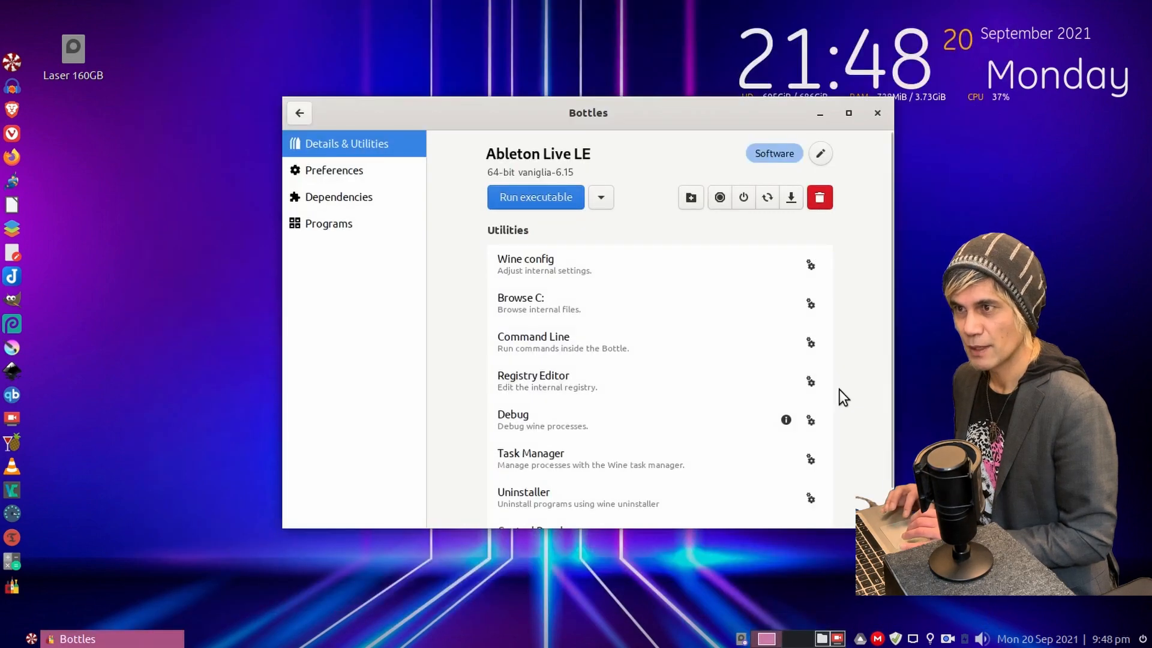
click(535, 197)
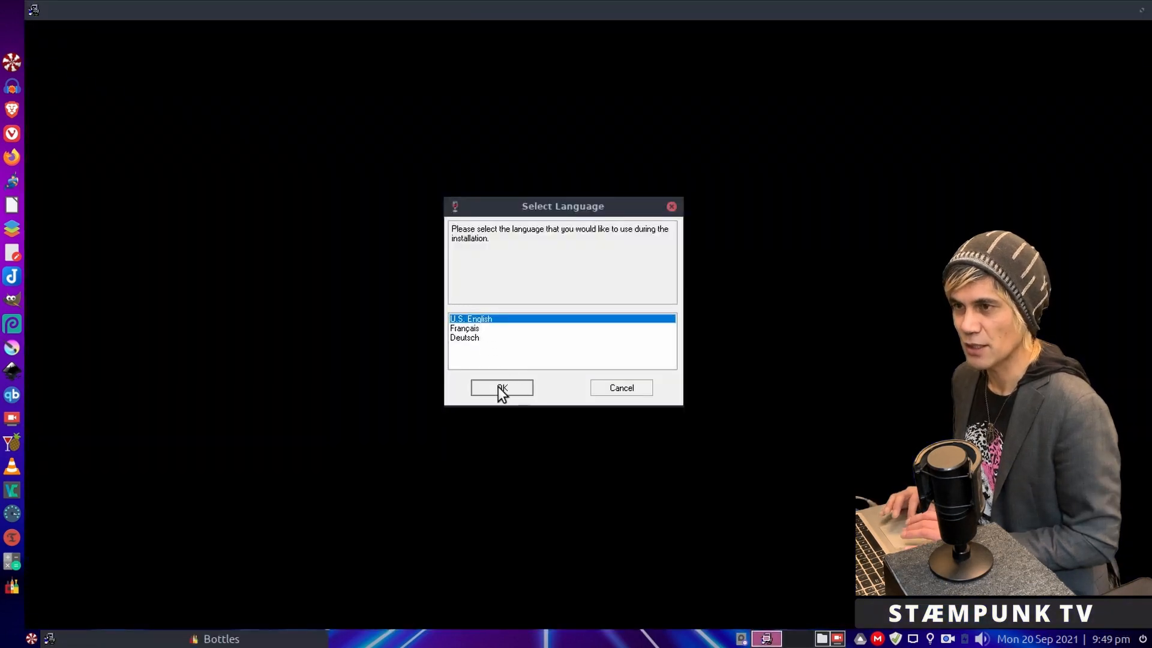
Step: Install Live 8.0.9 in U.S. English, accepting the licence and default program group, then finish
click(502, 388)
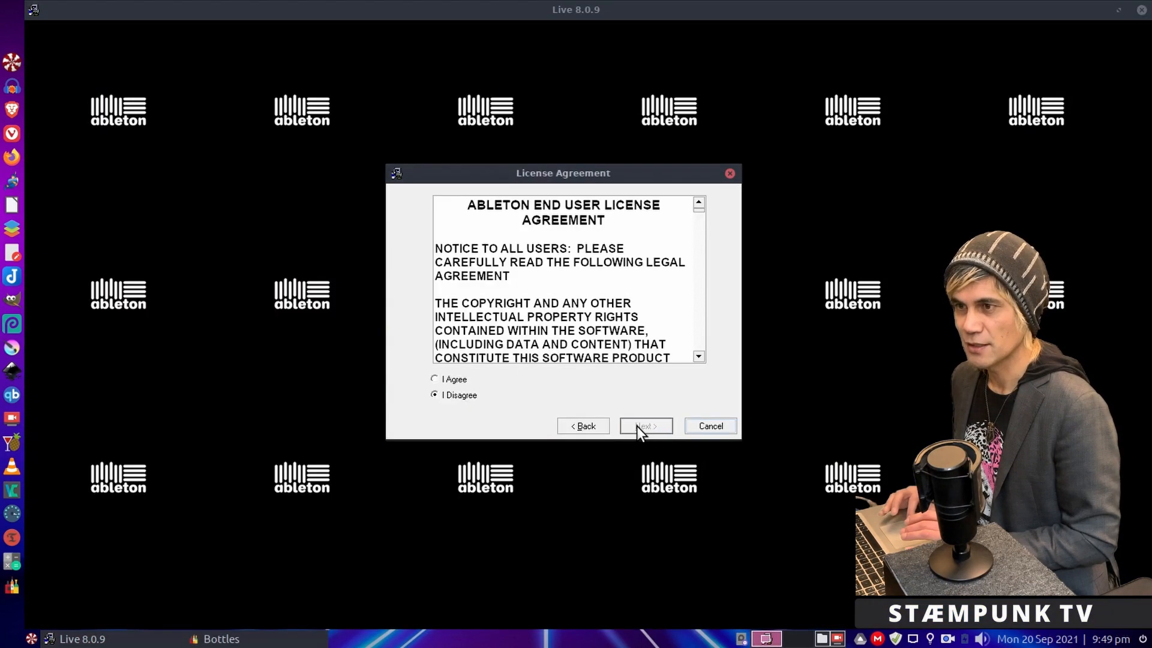
click(435, 379)
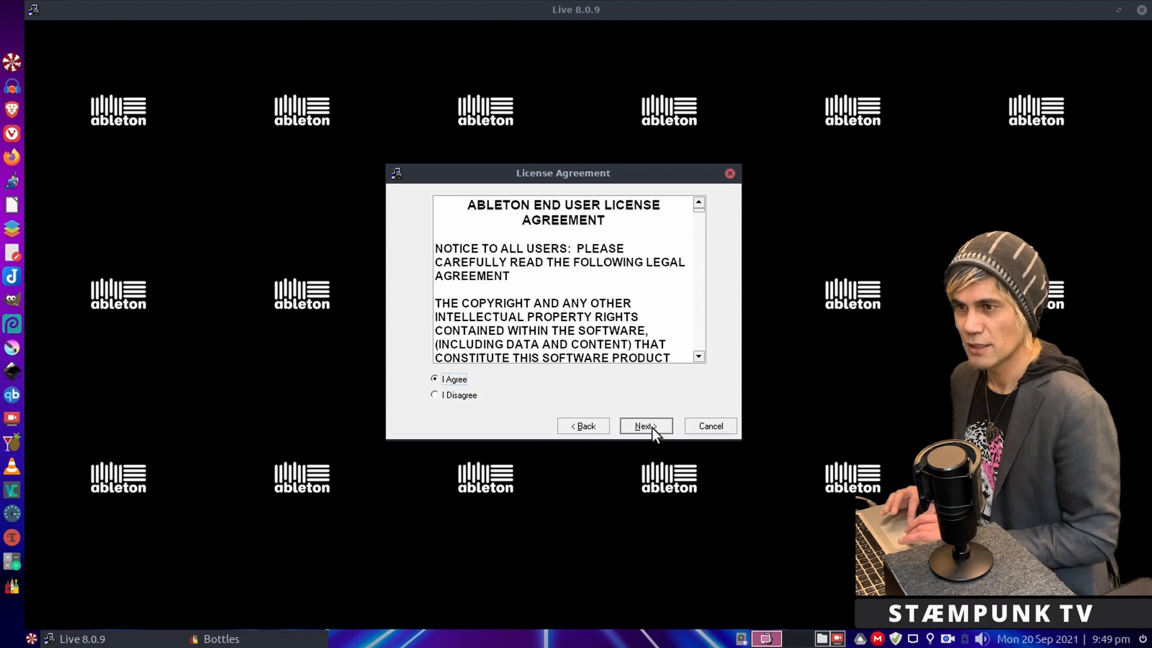
click(645, 426)
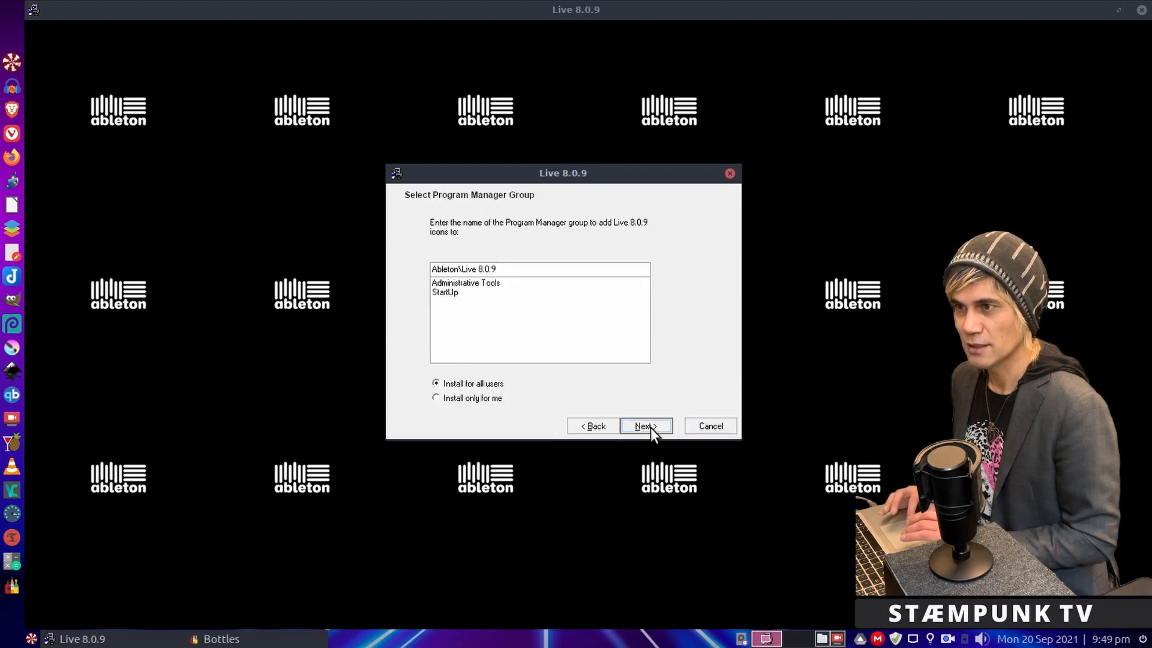
click(644, 426)
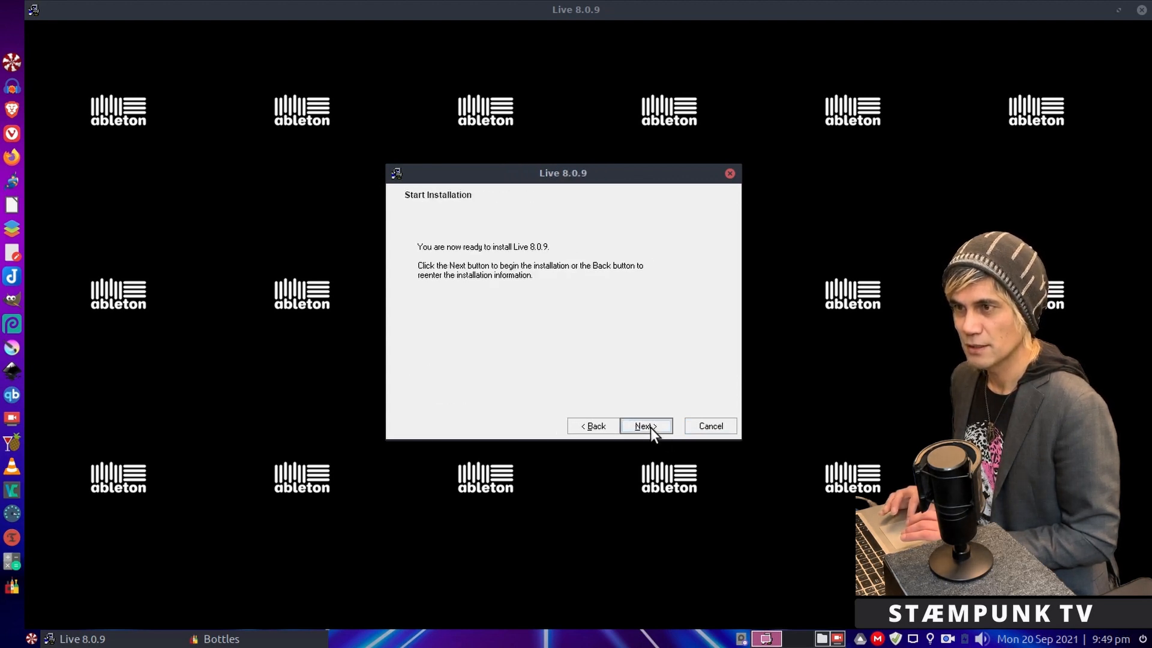
click(645, 426)
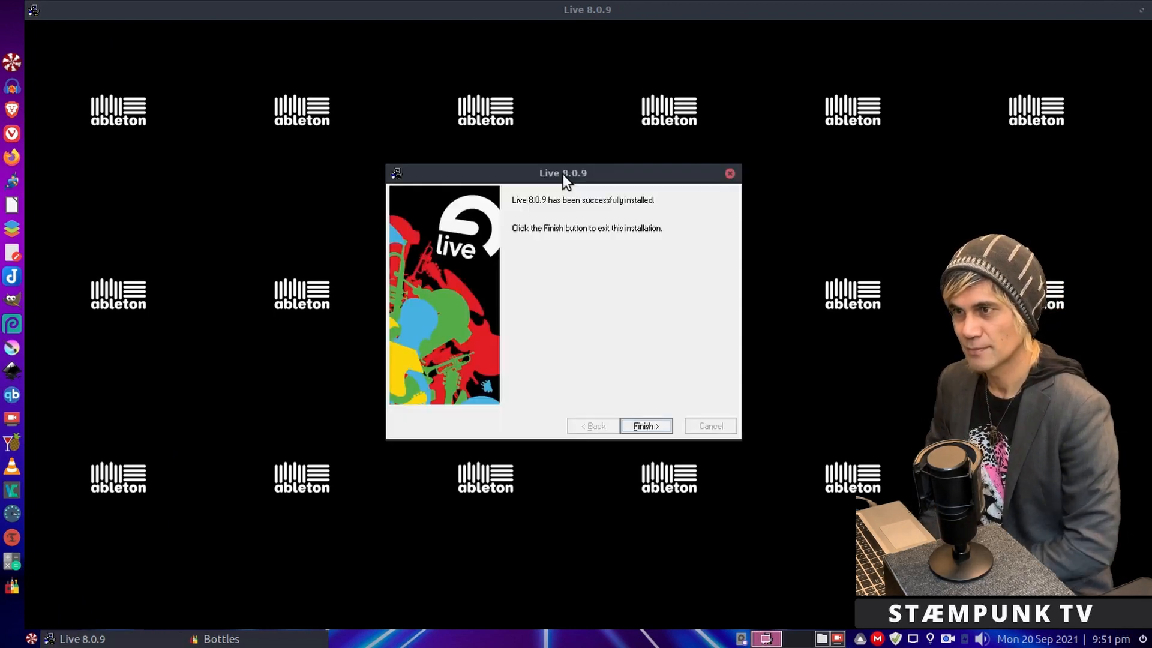
click(646, 426)
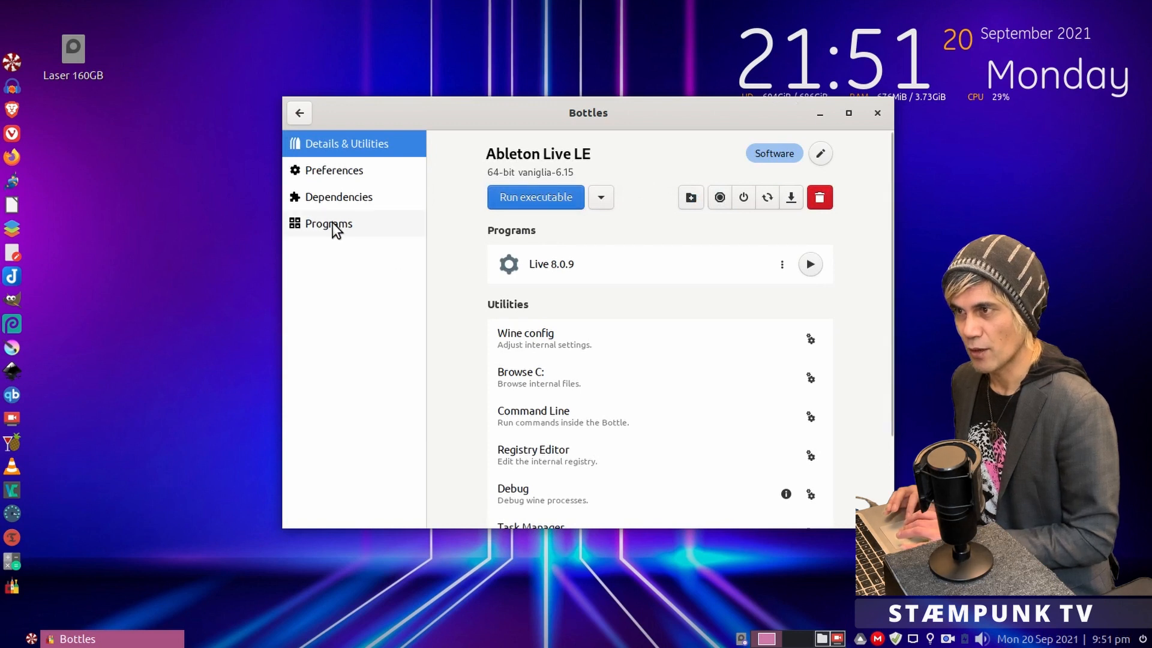
Step: View the bottle's Programs page listing Live 8.0.9, then move to the browser
click(328, 223)
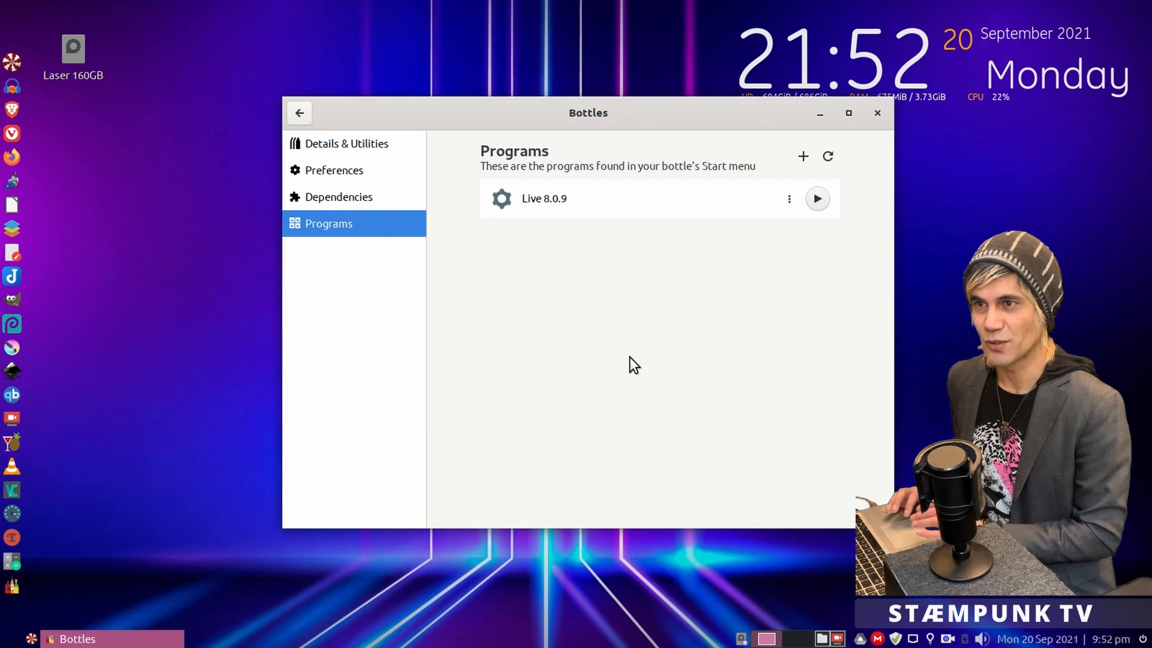
mouse_move(769, 269)
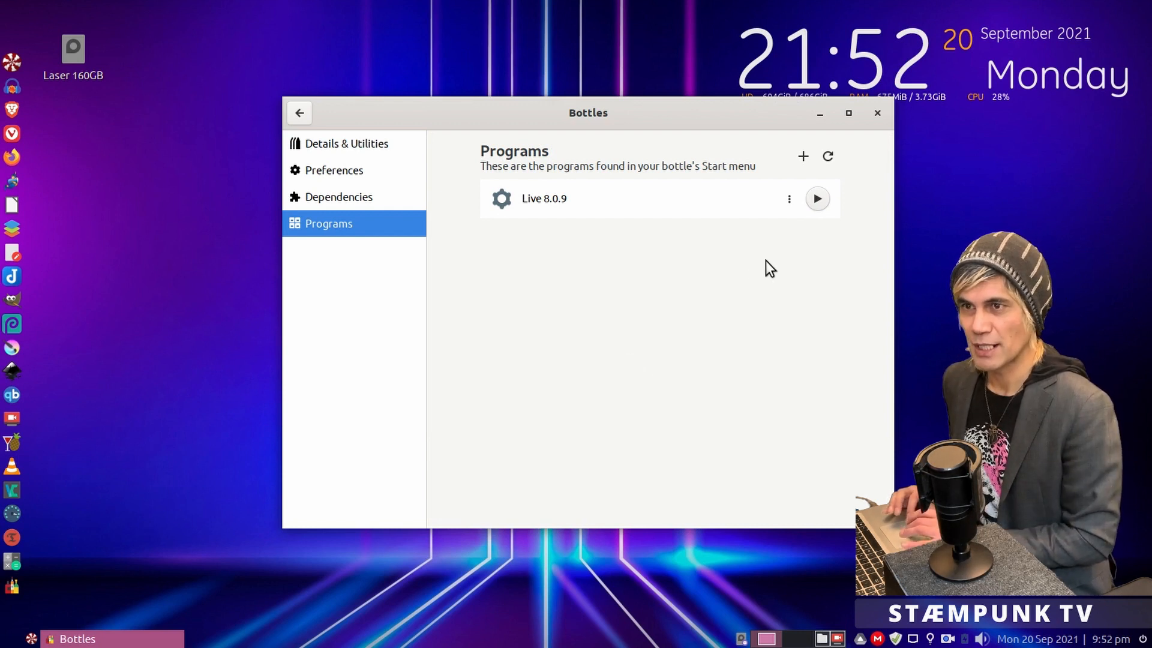
mouse_move(750, 297)
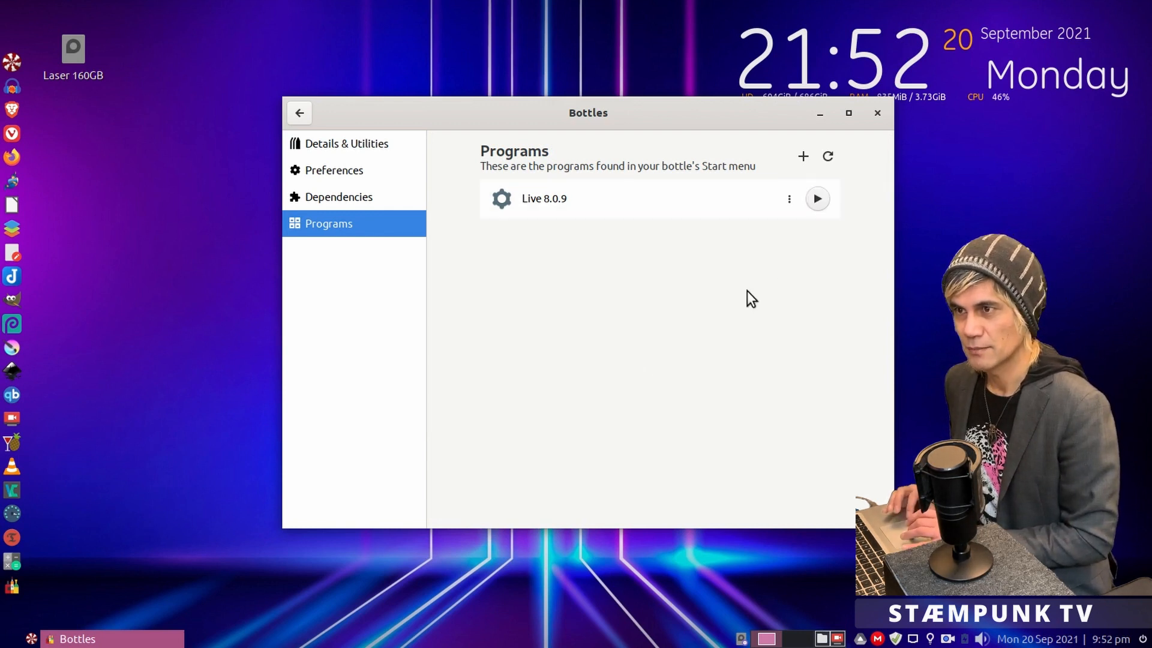
click(817, 198)
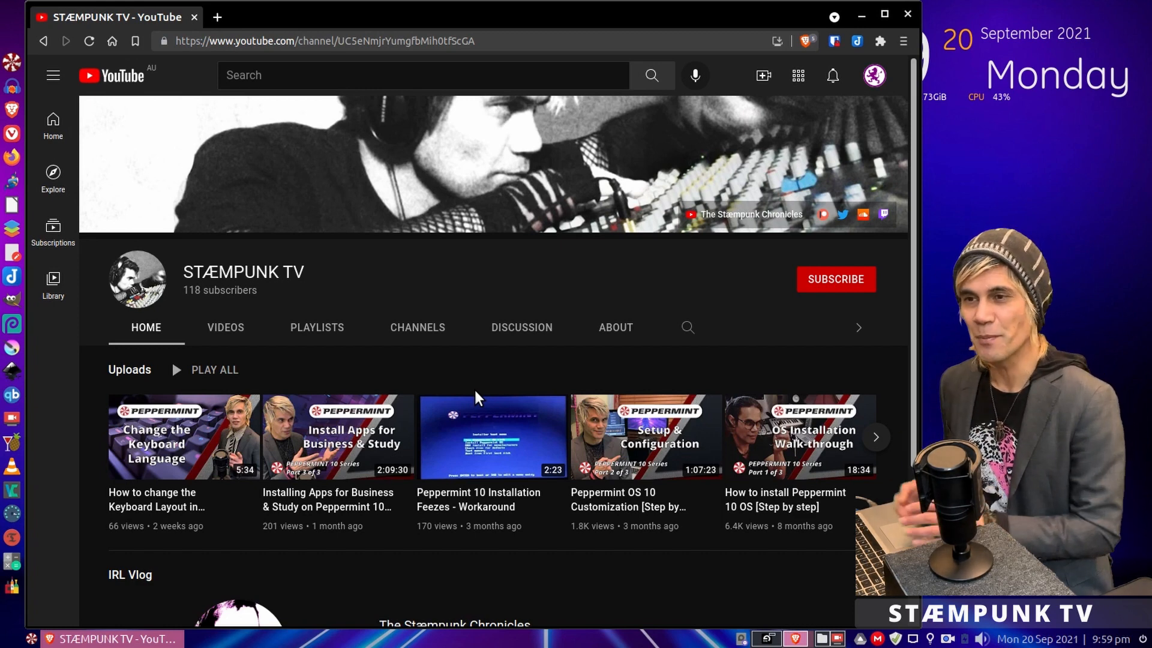
mouse_move(569, 294)
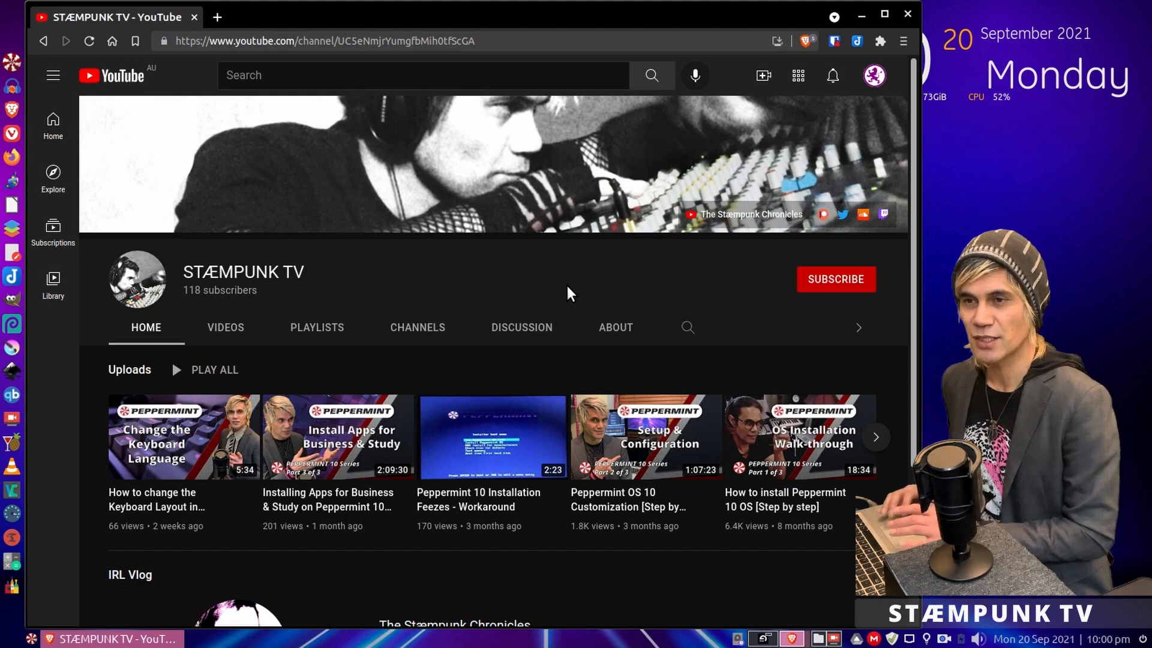